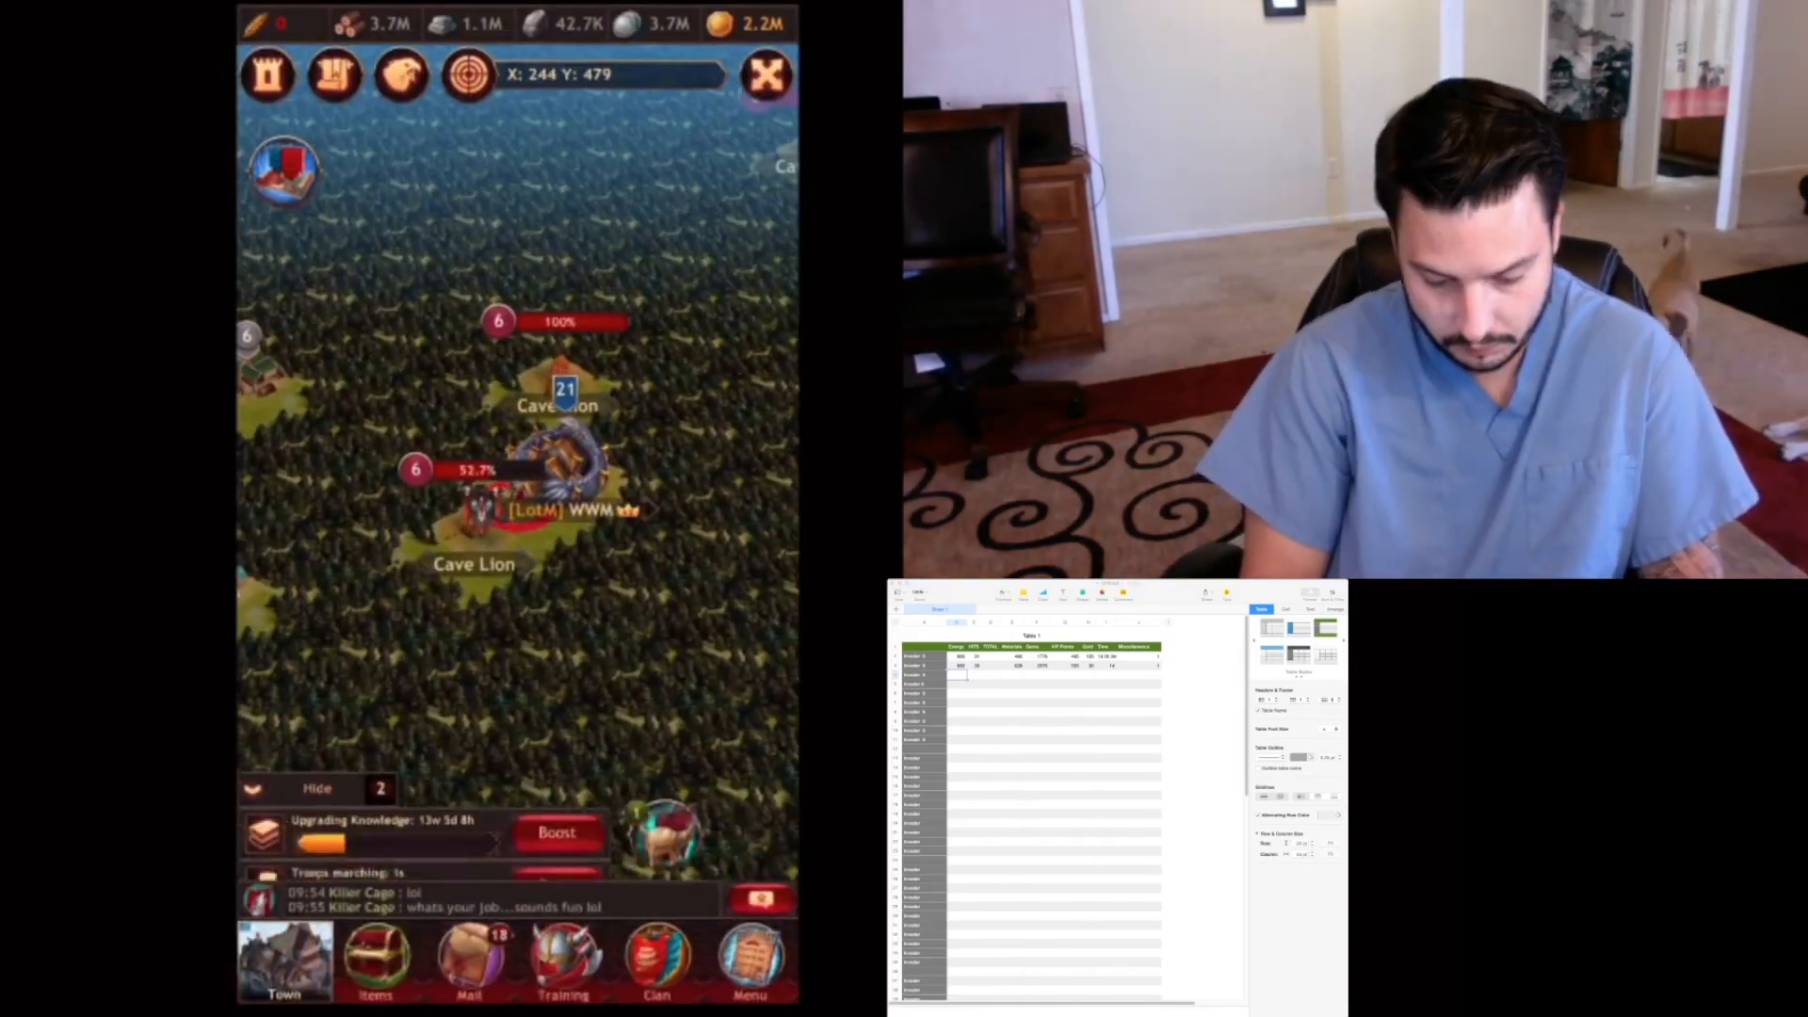
# Check the battle reports in Mail, then launch a Normal attack on the level 6 Cave Lion
pyautogui.click(469, 961)
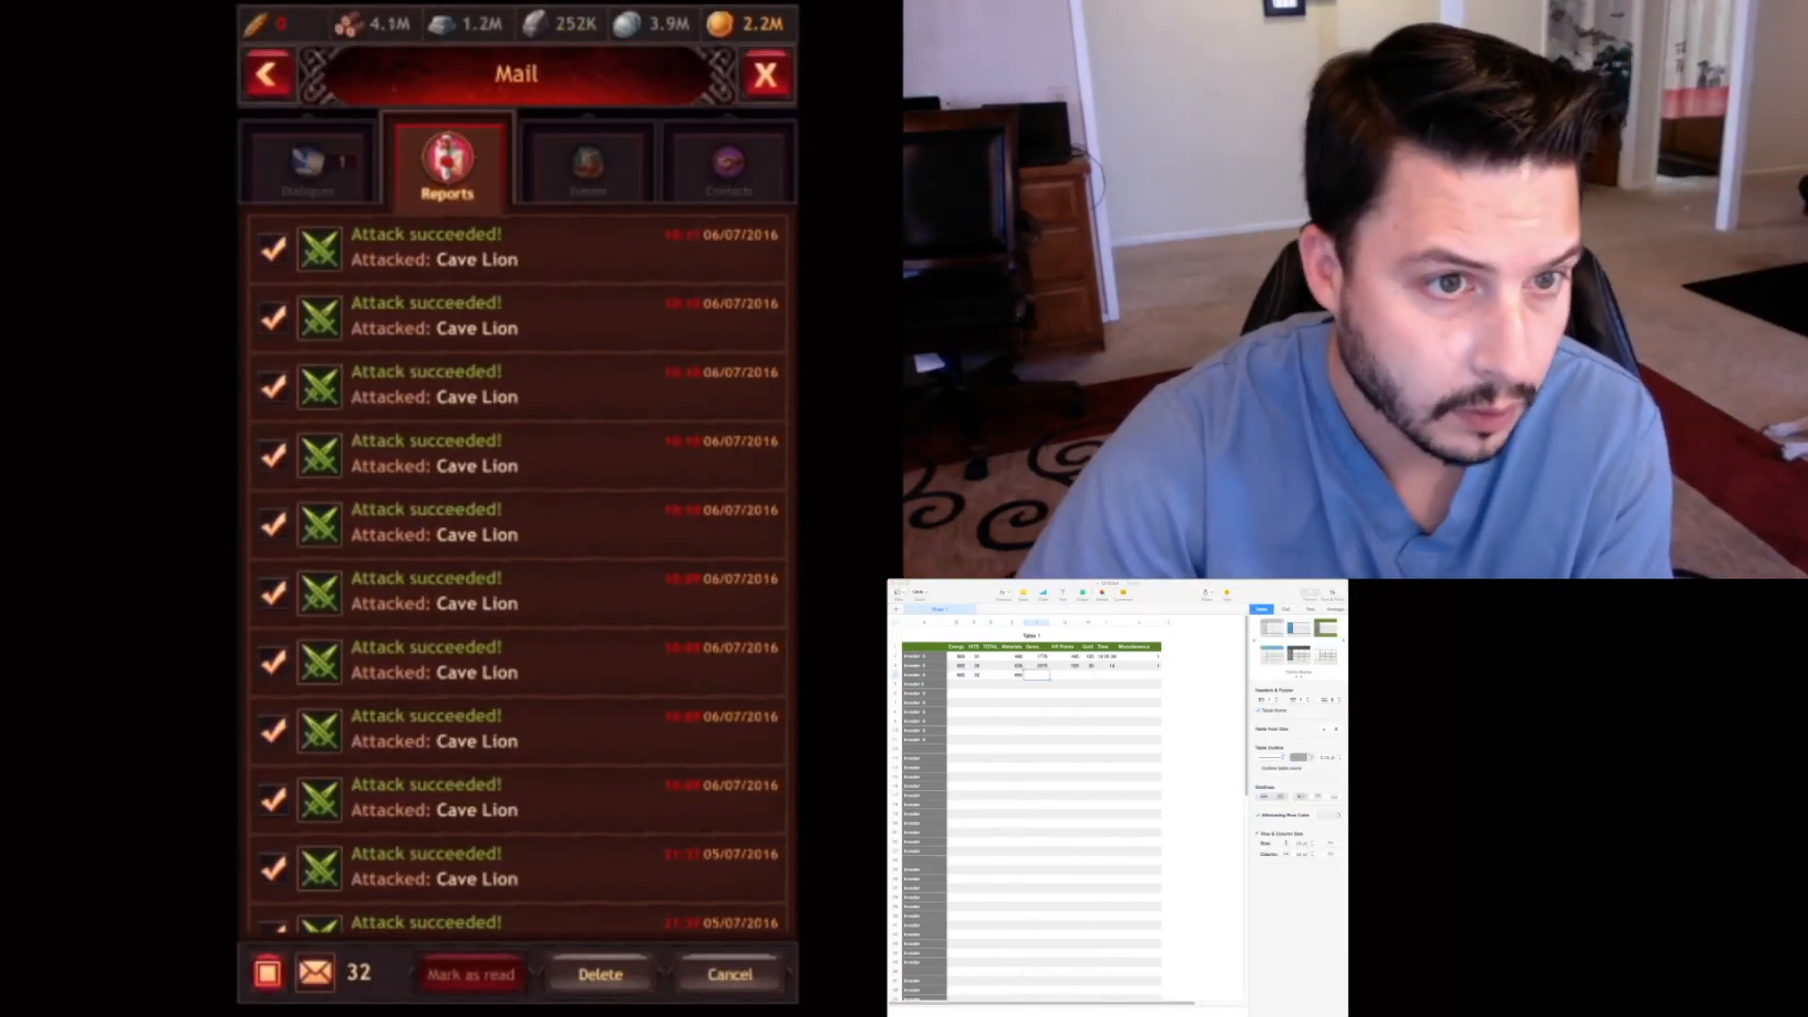
pyautogui.click(766, 73)
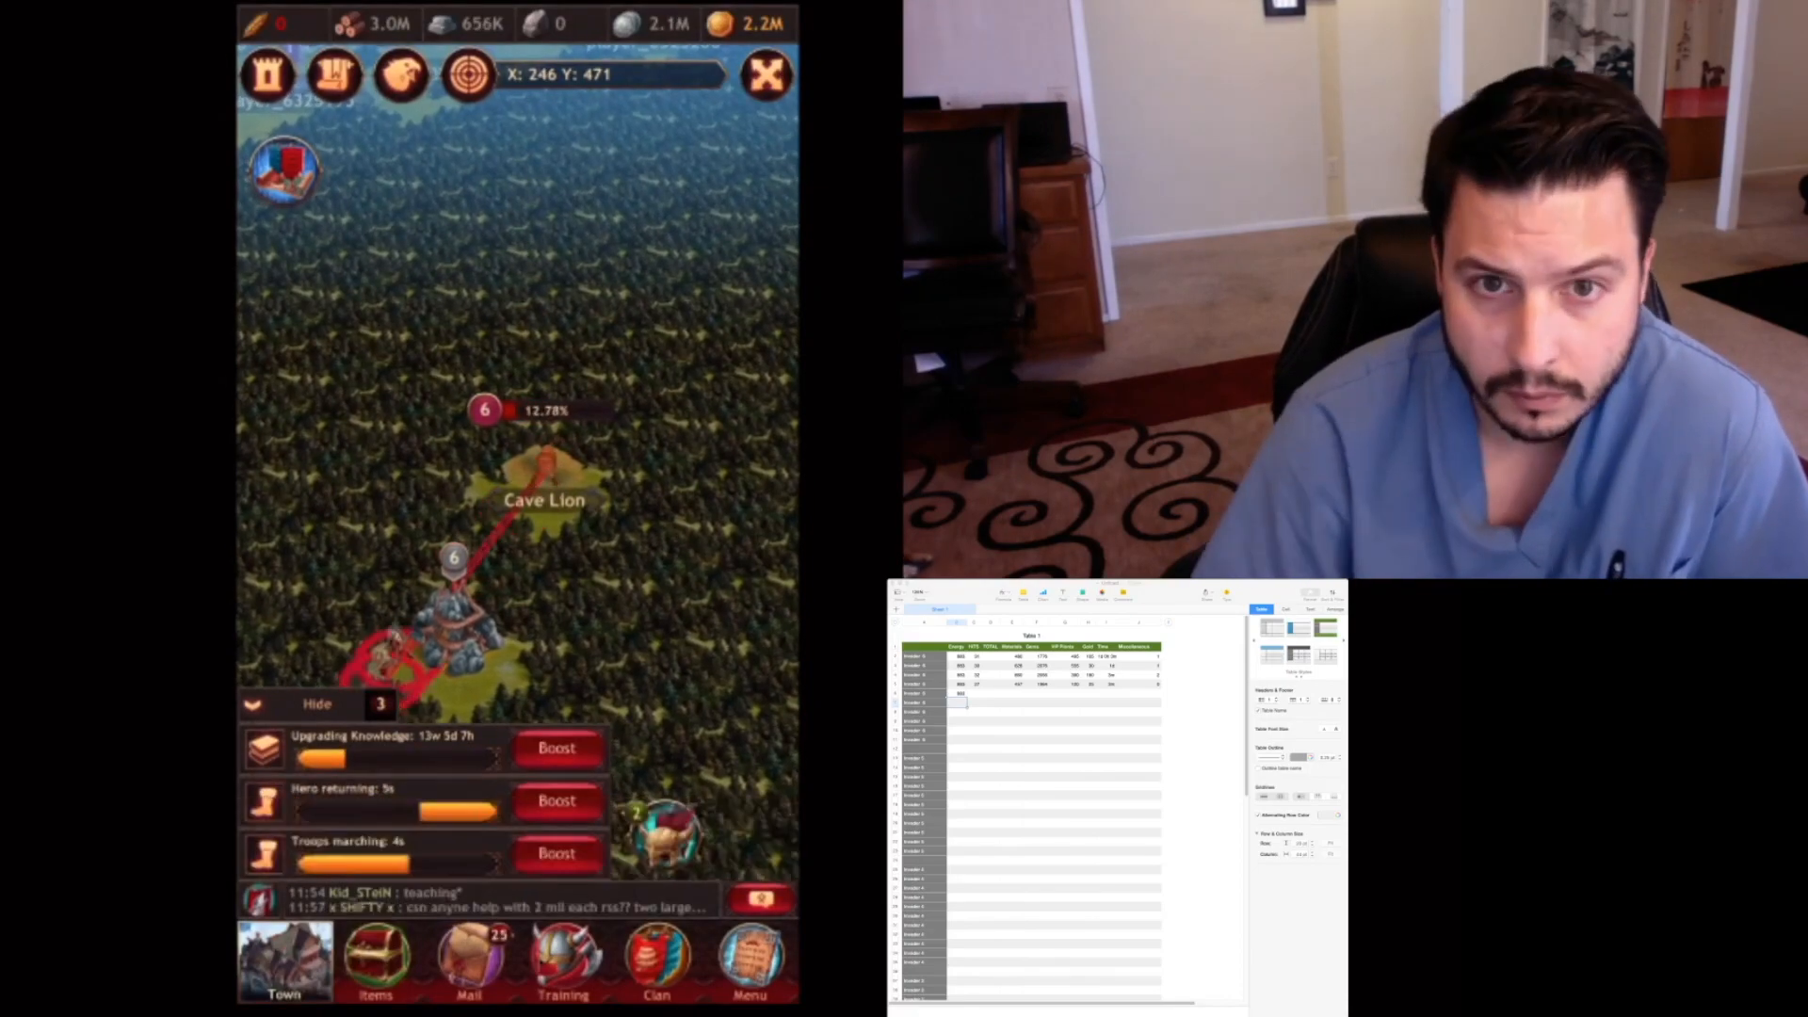
pyautogui.click(542, 499)
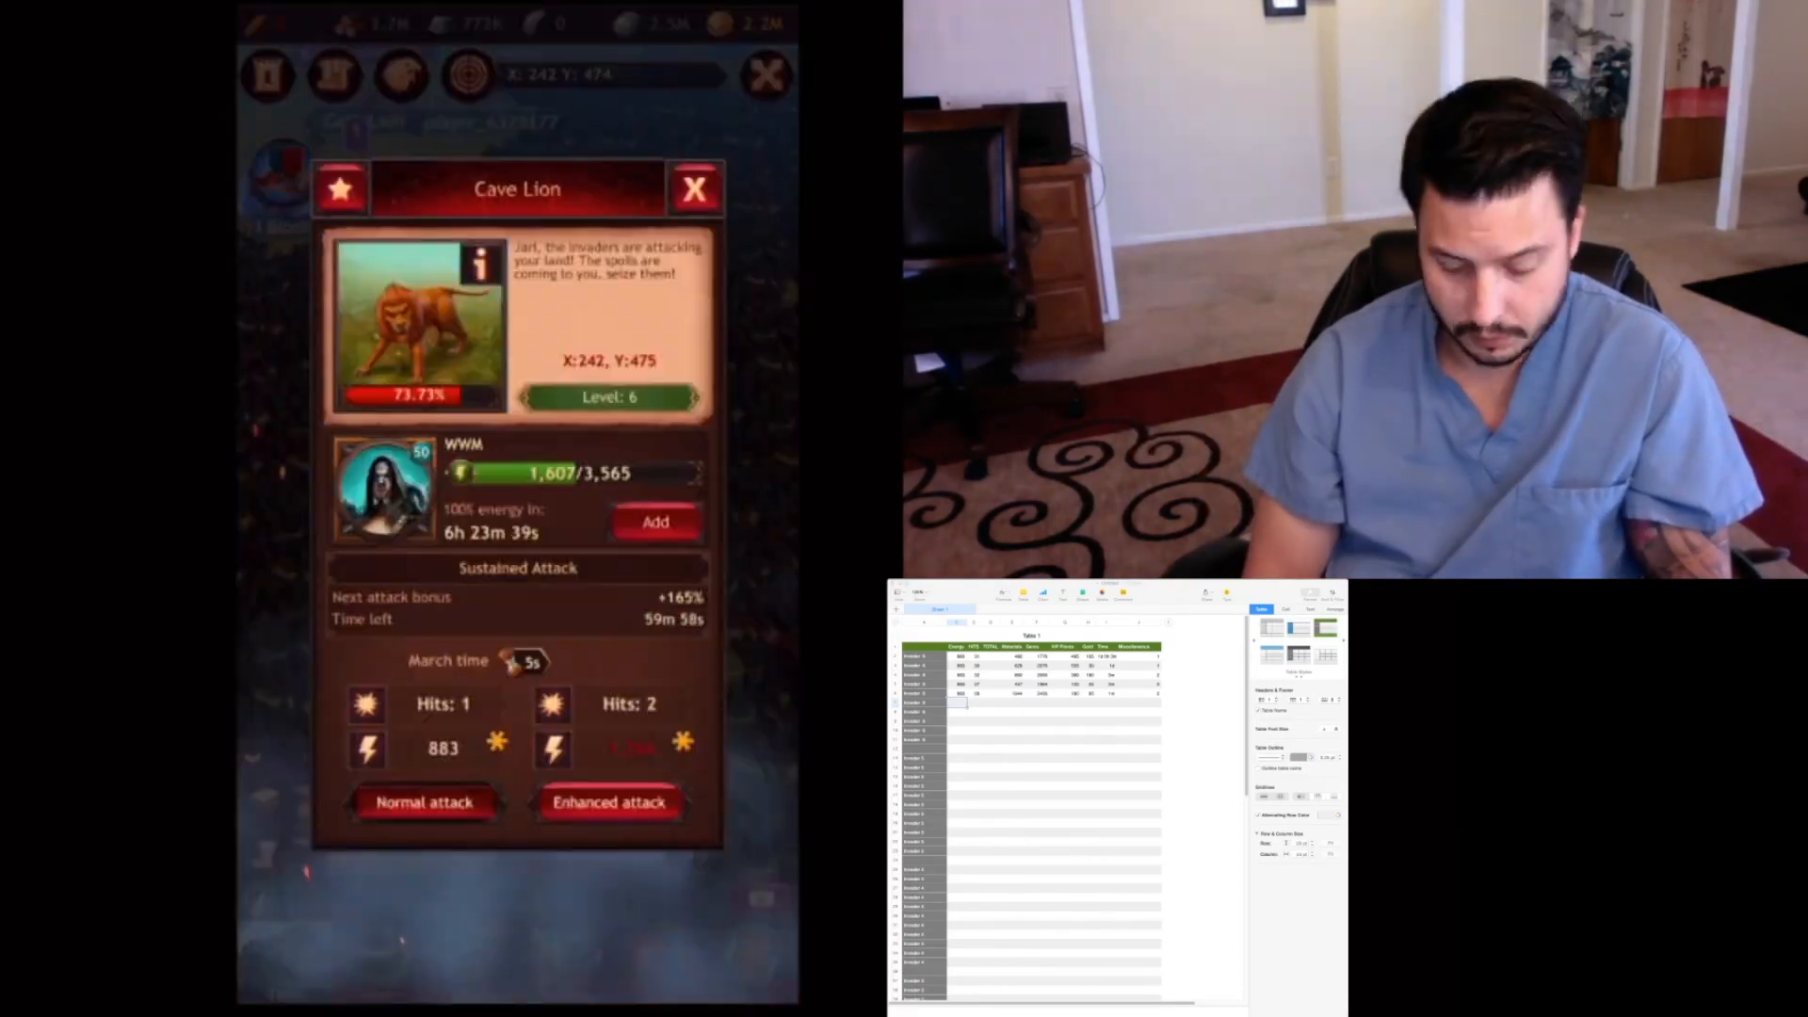
pyautogui.click(695, 188)
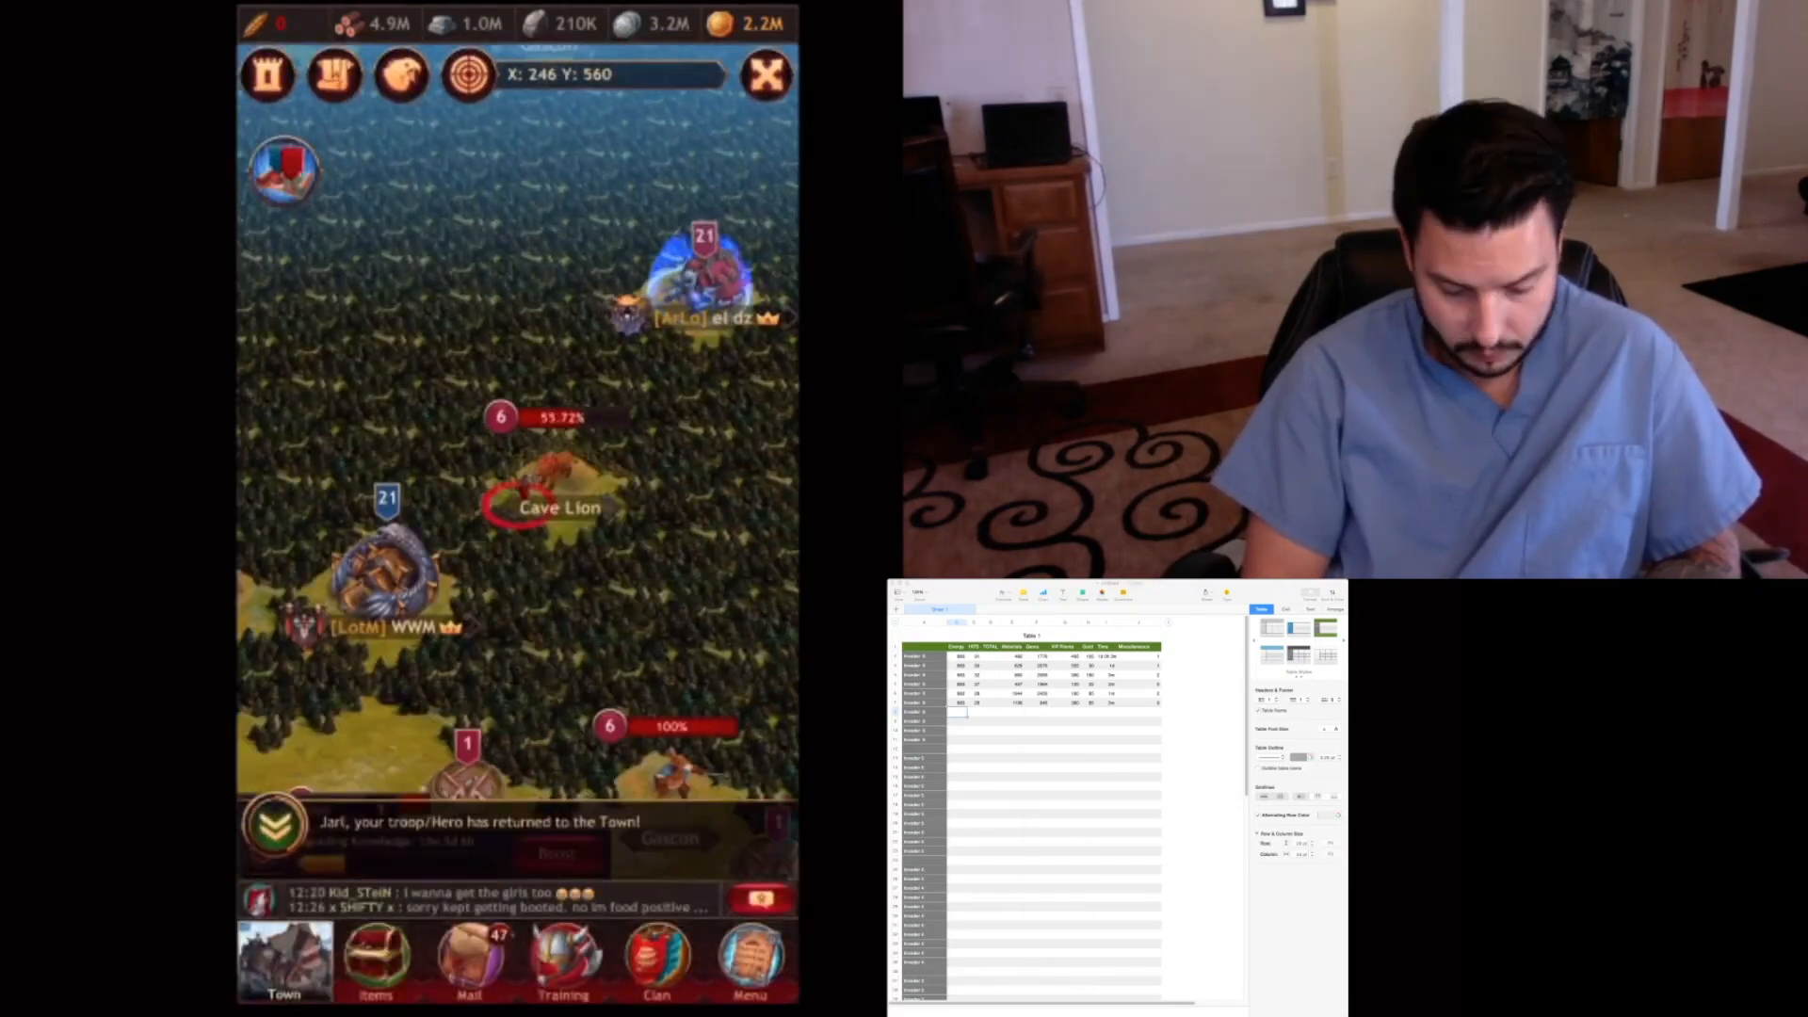
# Launch a Normal attack on the level 5 Cave Lion and dismiss the hero-is-marching notice
pyautogui.click(708, 382)
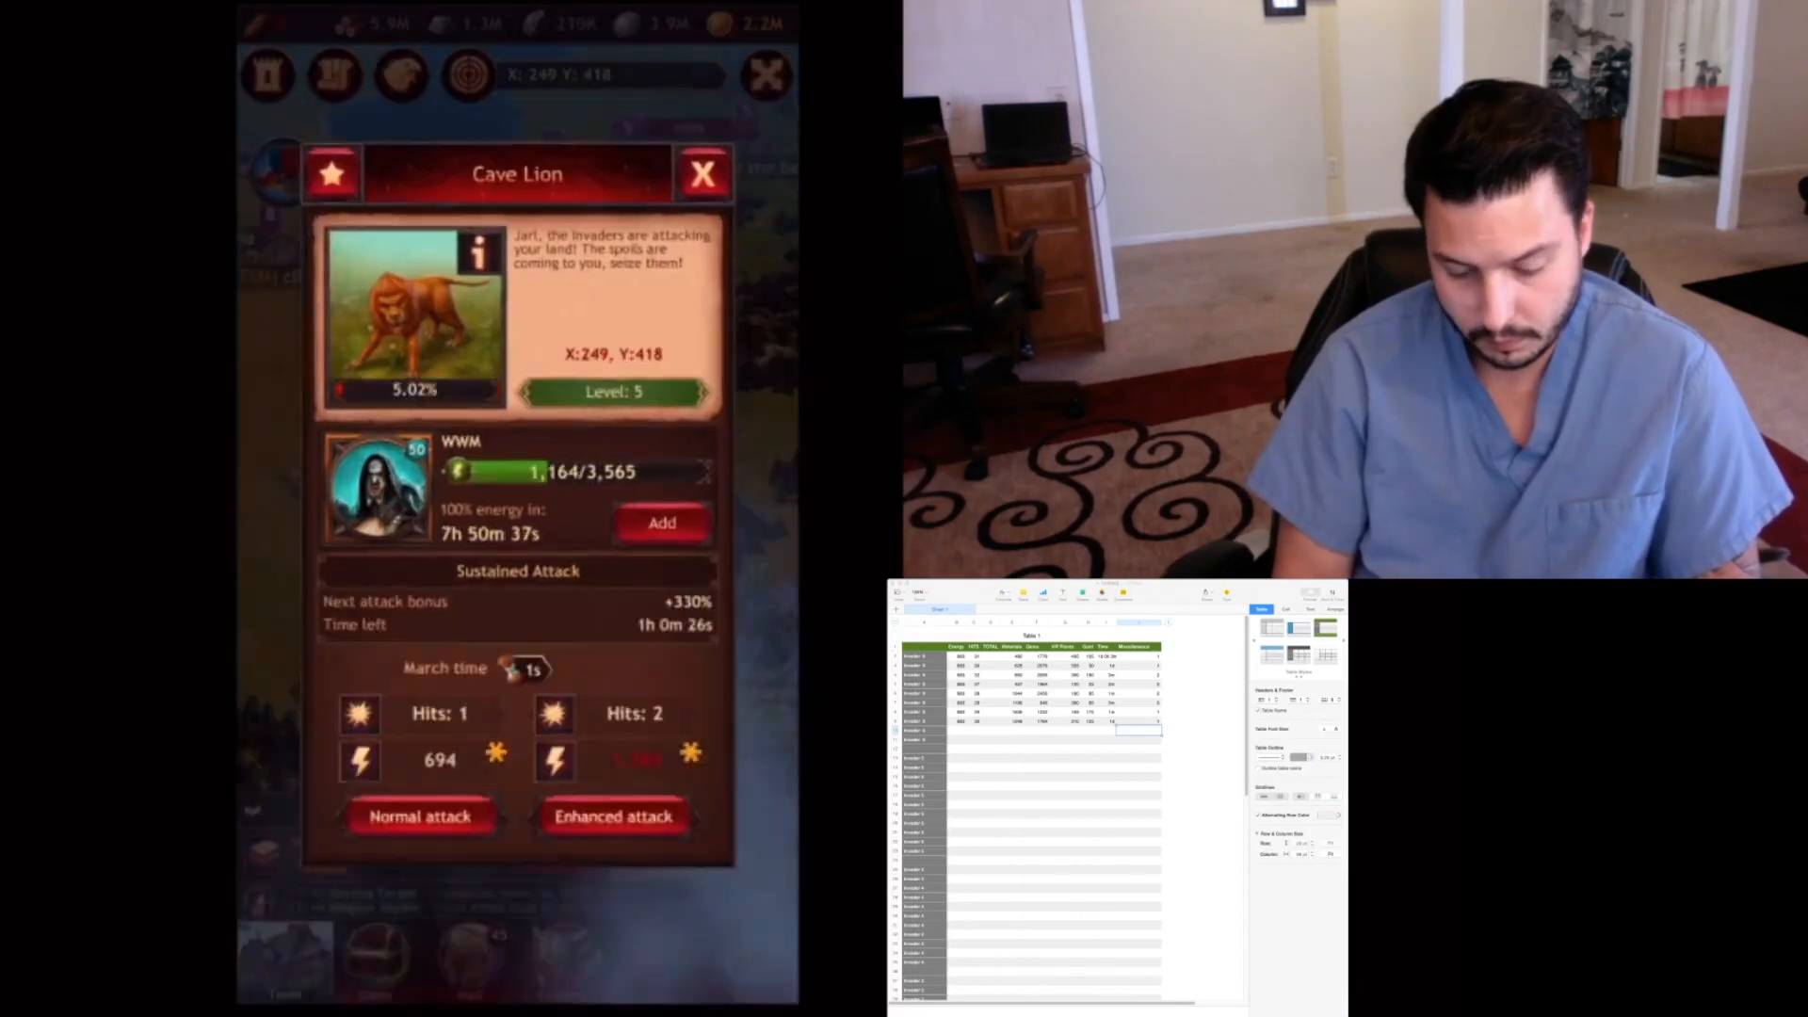
pyautogui.click(420, 815)
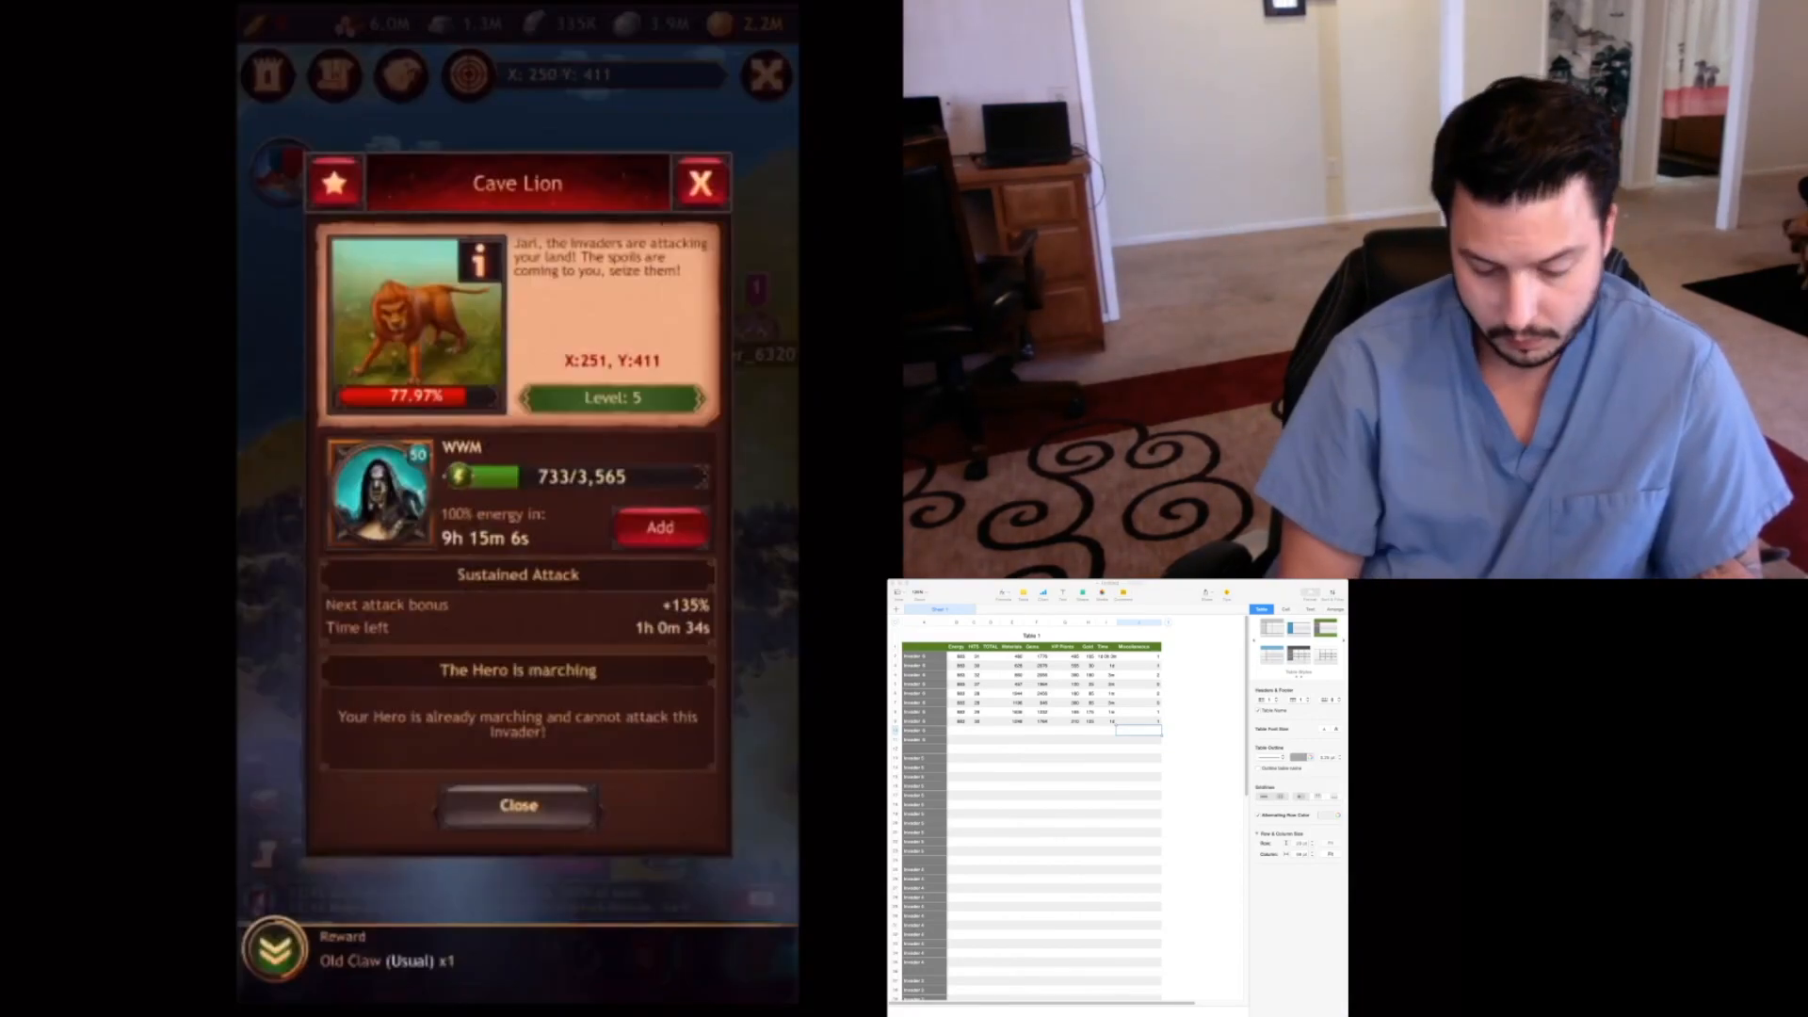
pyautogui.click(516, 804)
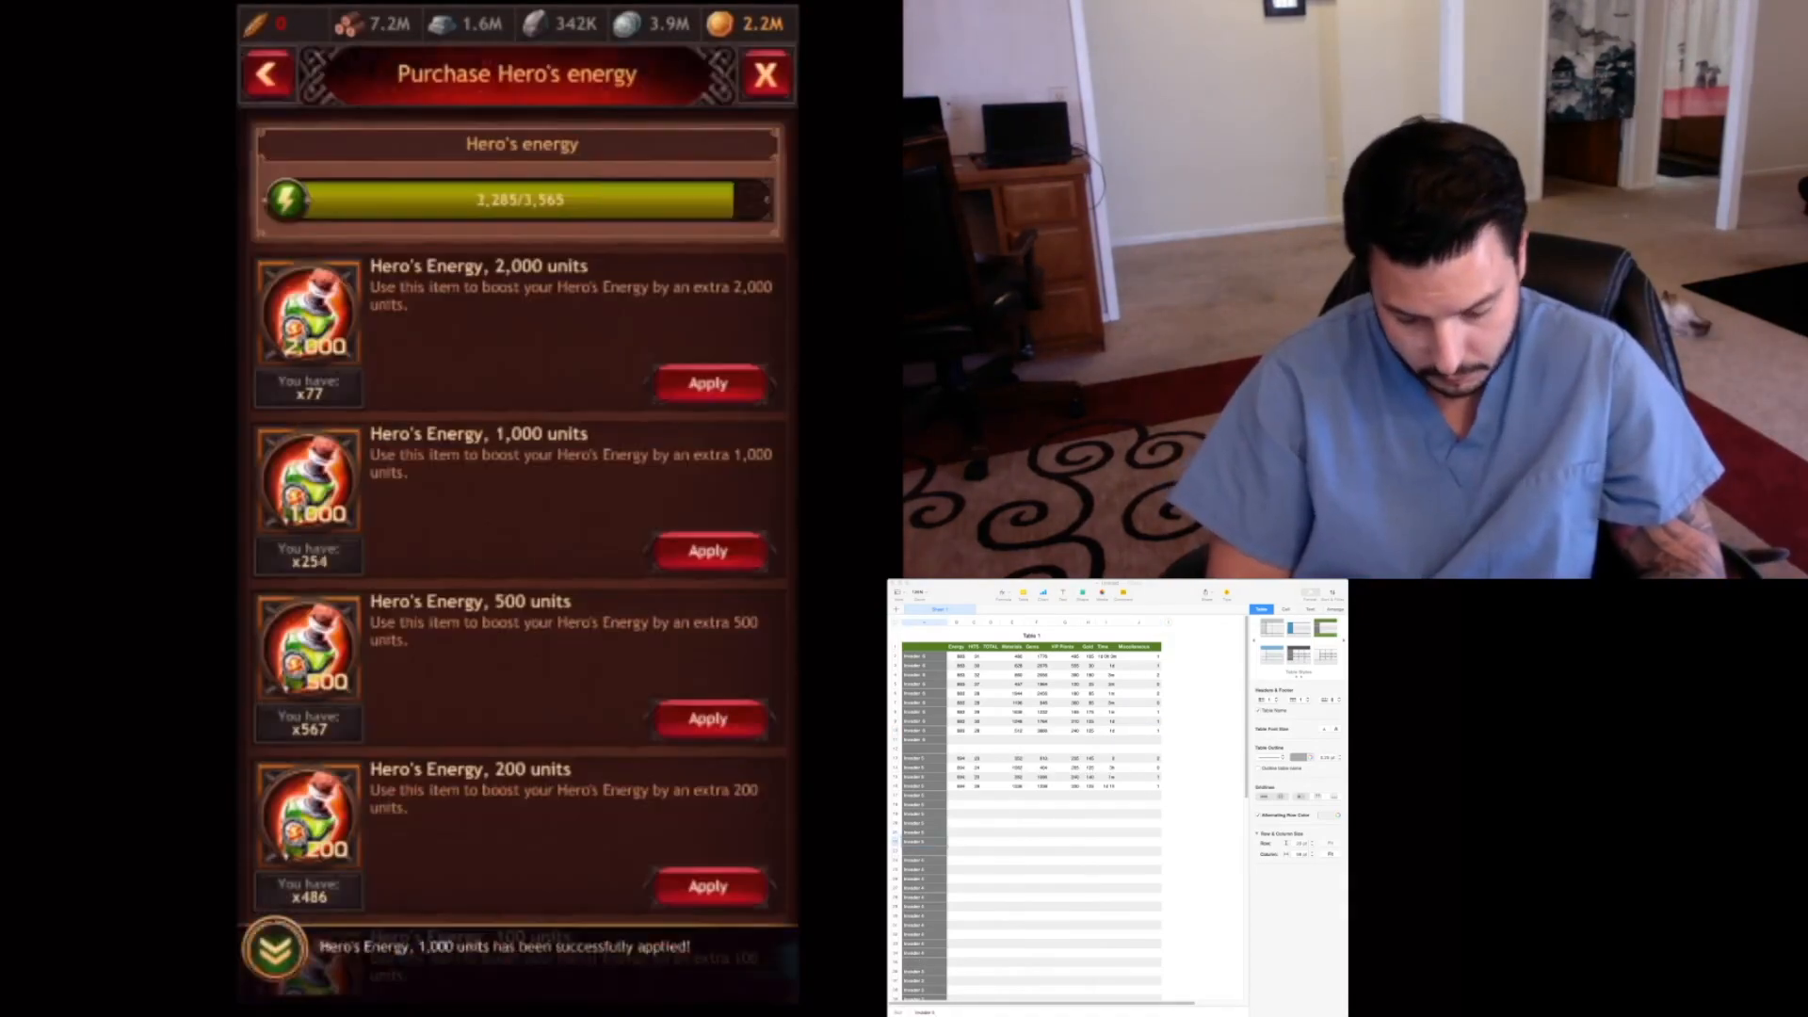
# Attack the level 4 Cave Lion until the Not enough energy warning appears, then close it
pyautogui.click(765, 73)
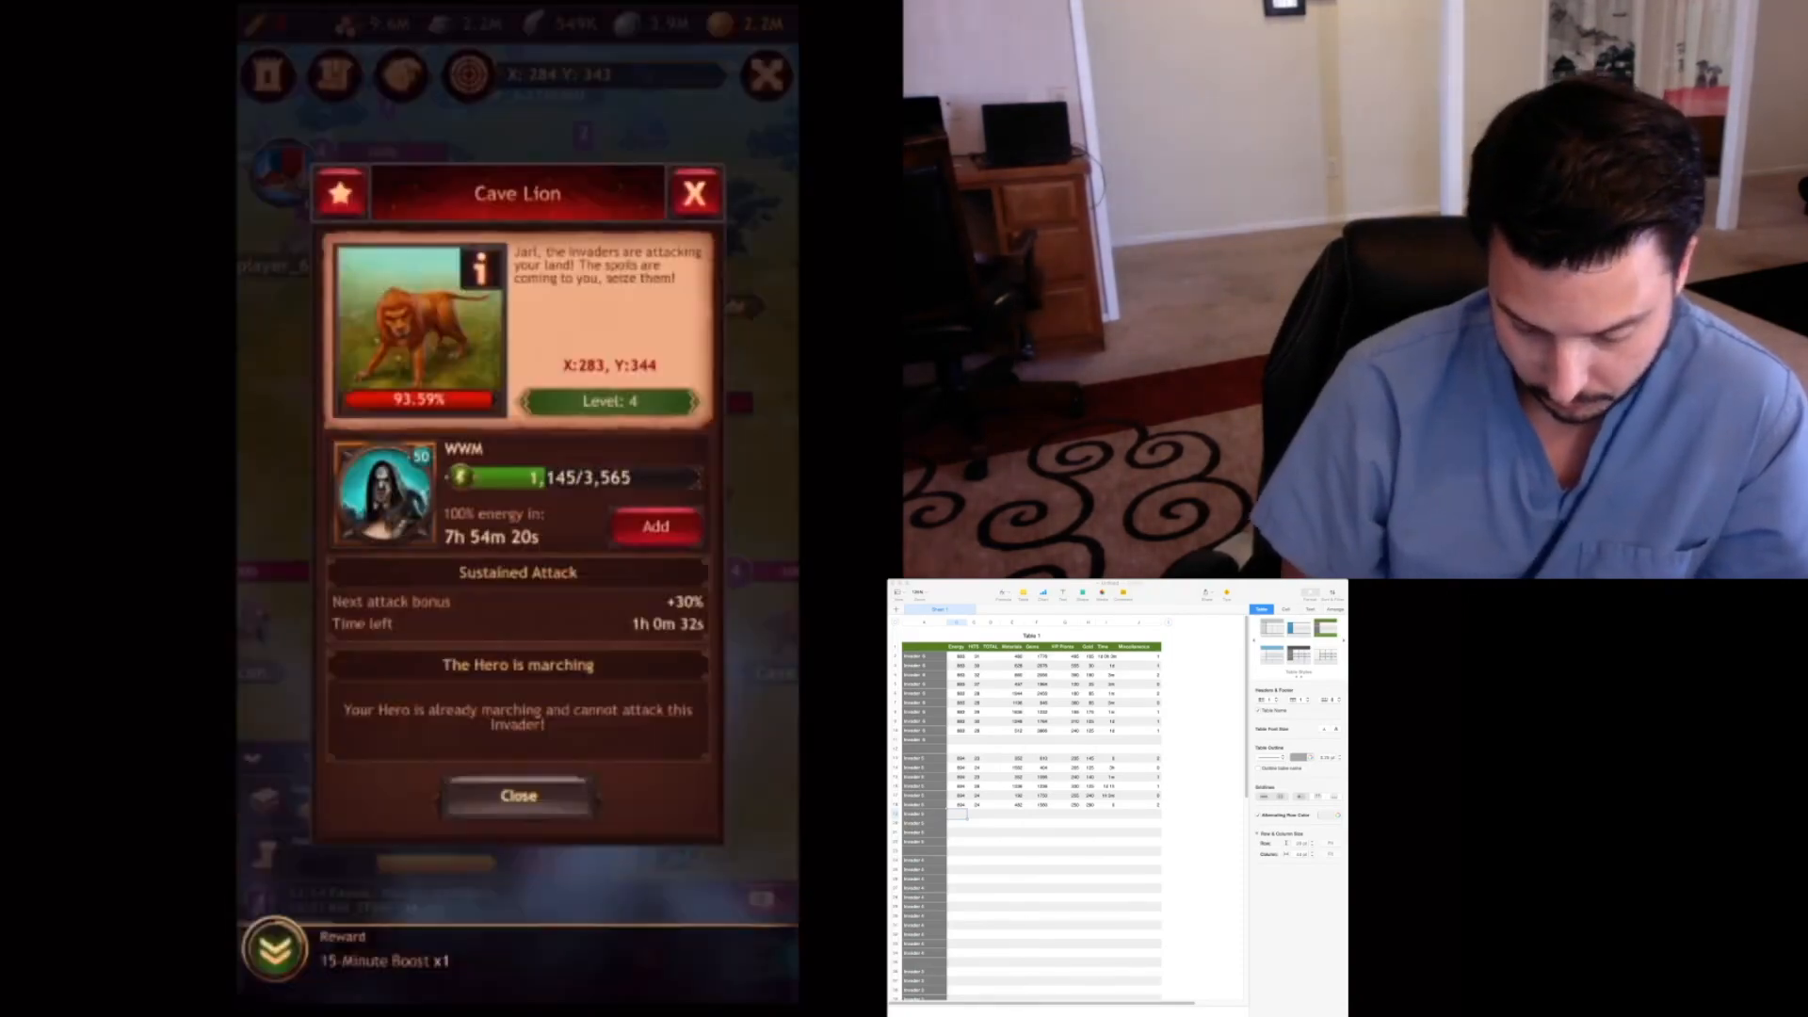
pyautogui.click(517, 795)
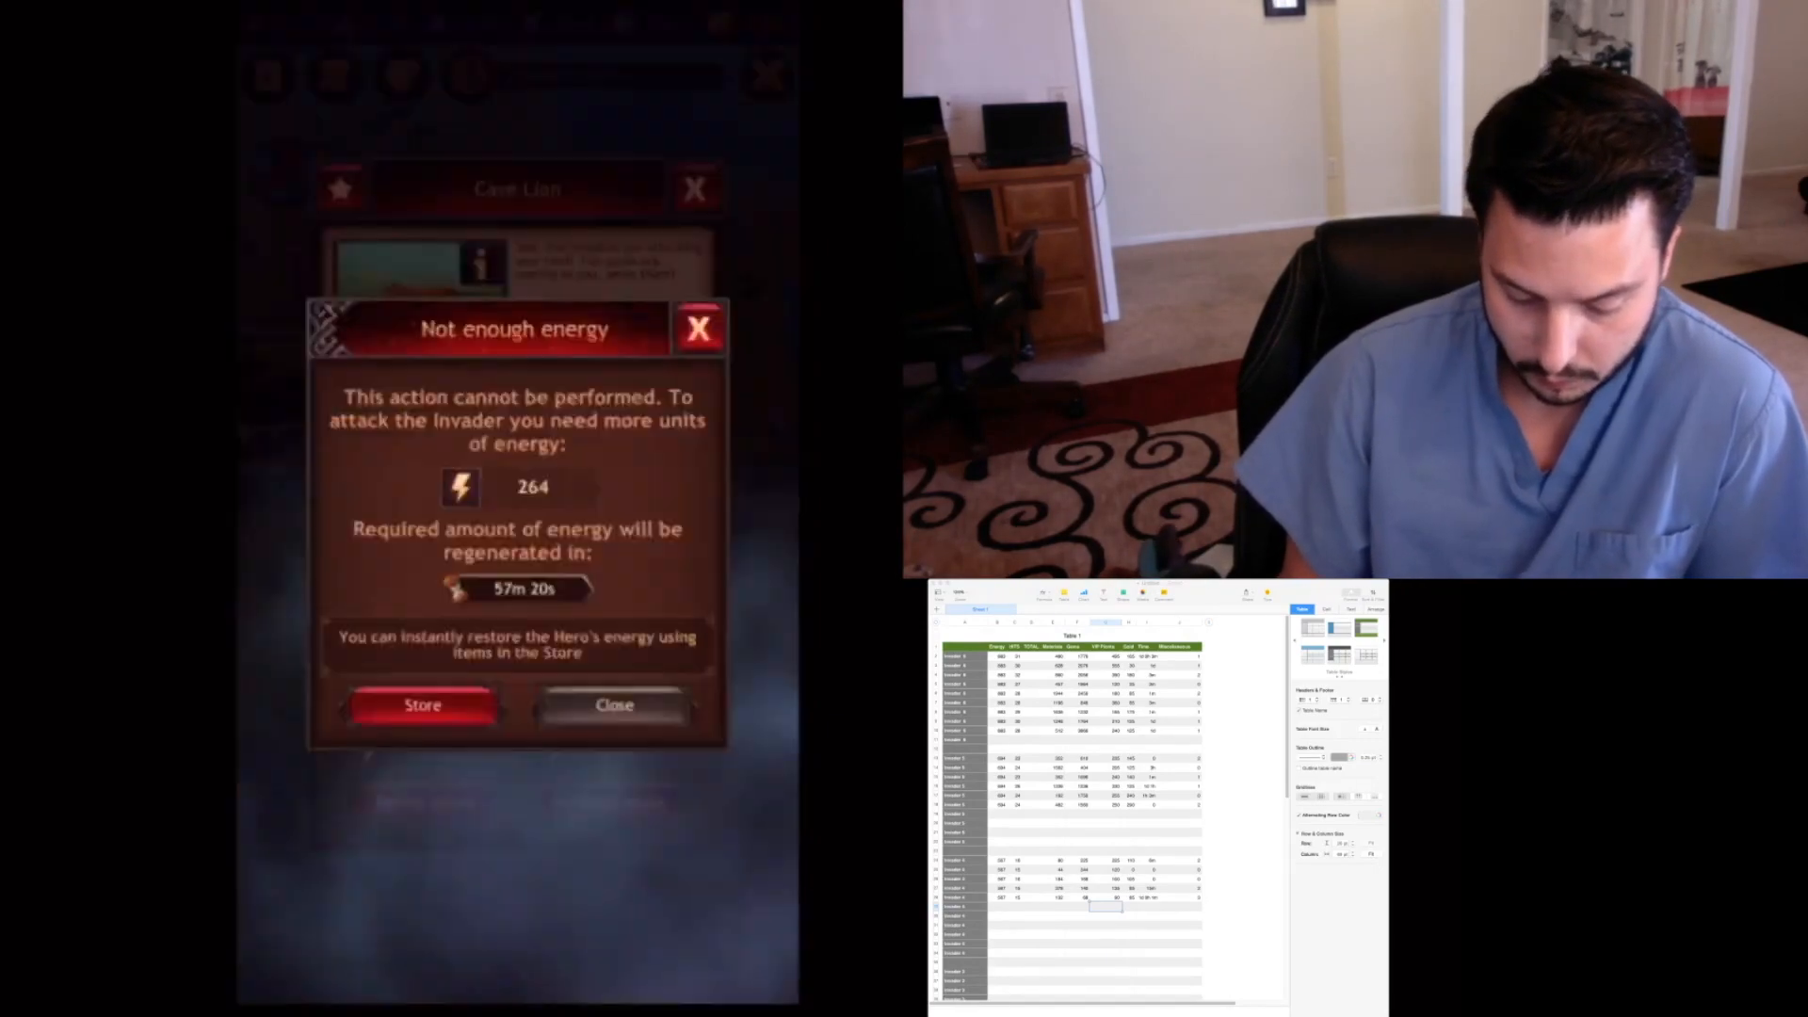
pyautogui.click(614, 705)
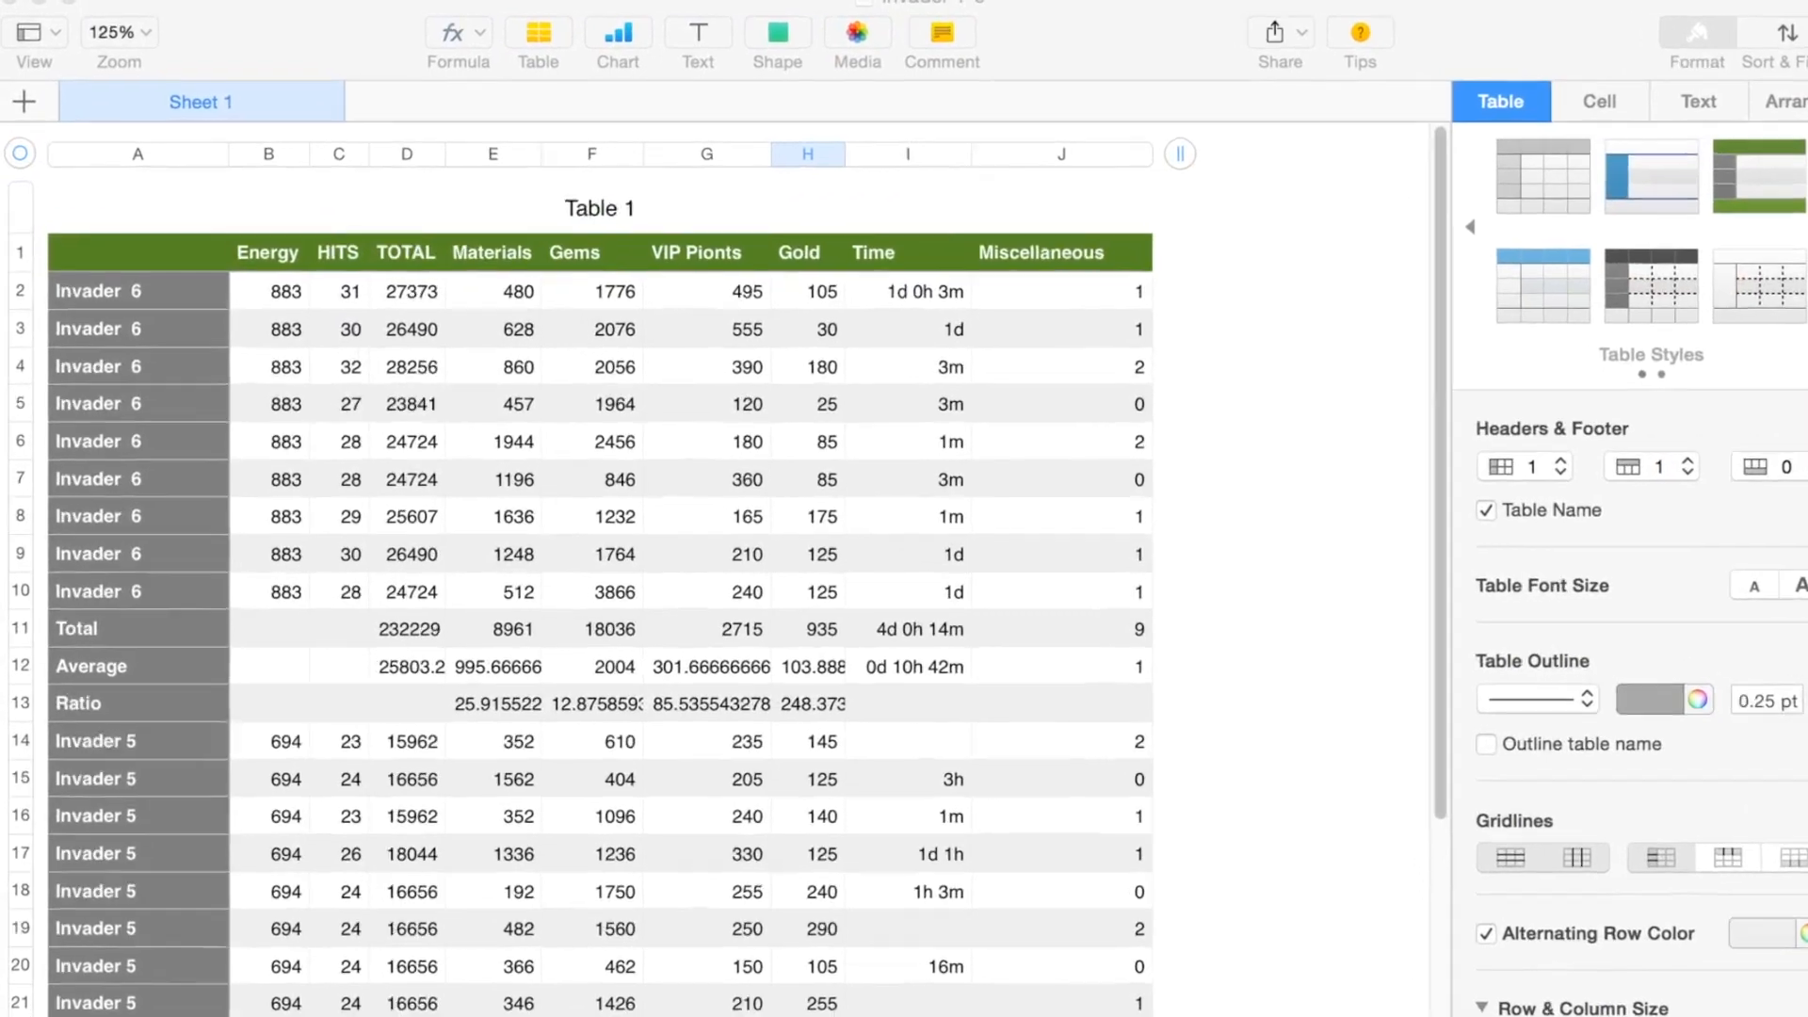
pyautogui.click(1696, 44)
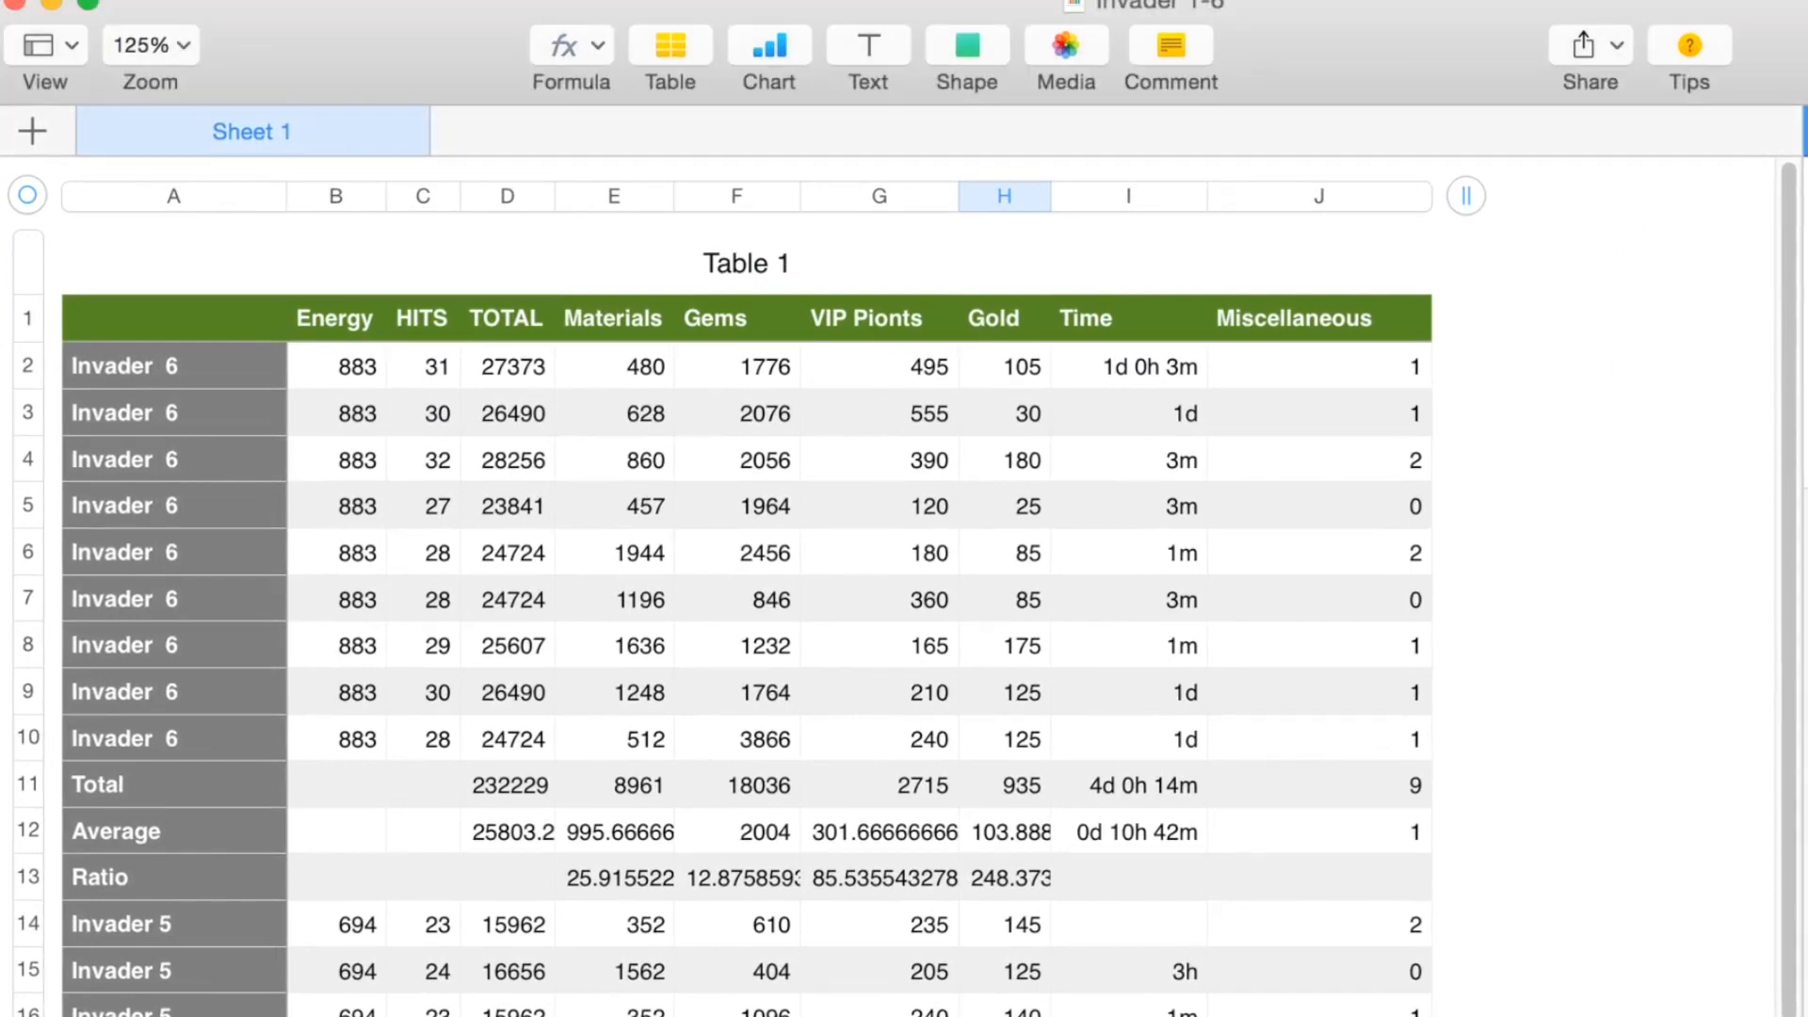
pyautogui.click(173, 365)
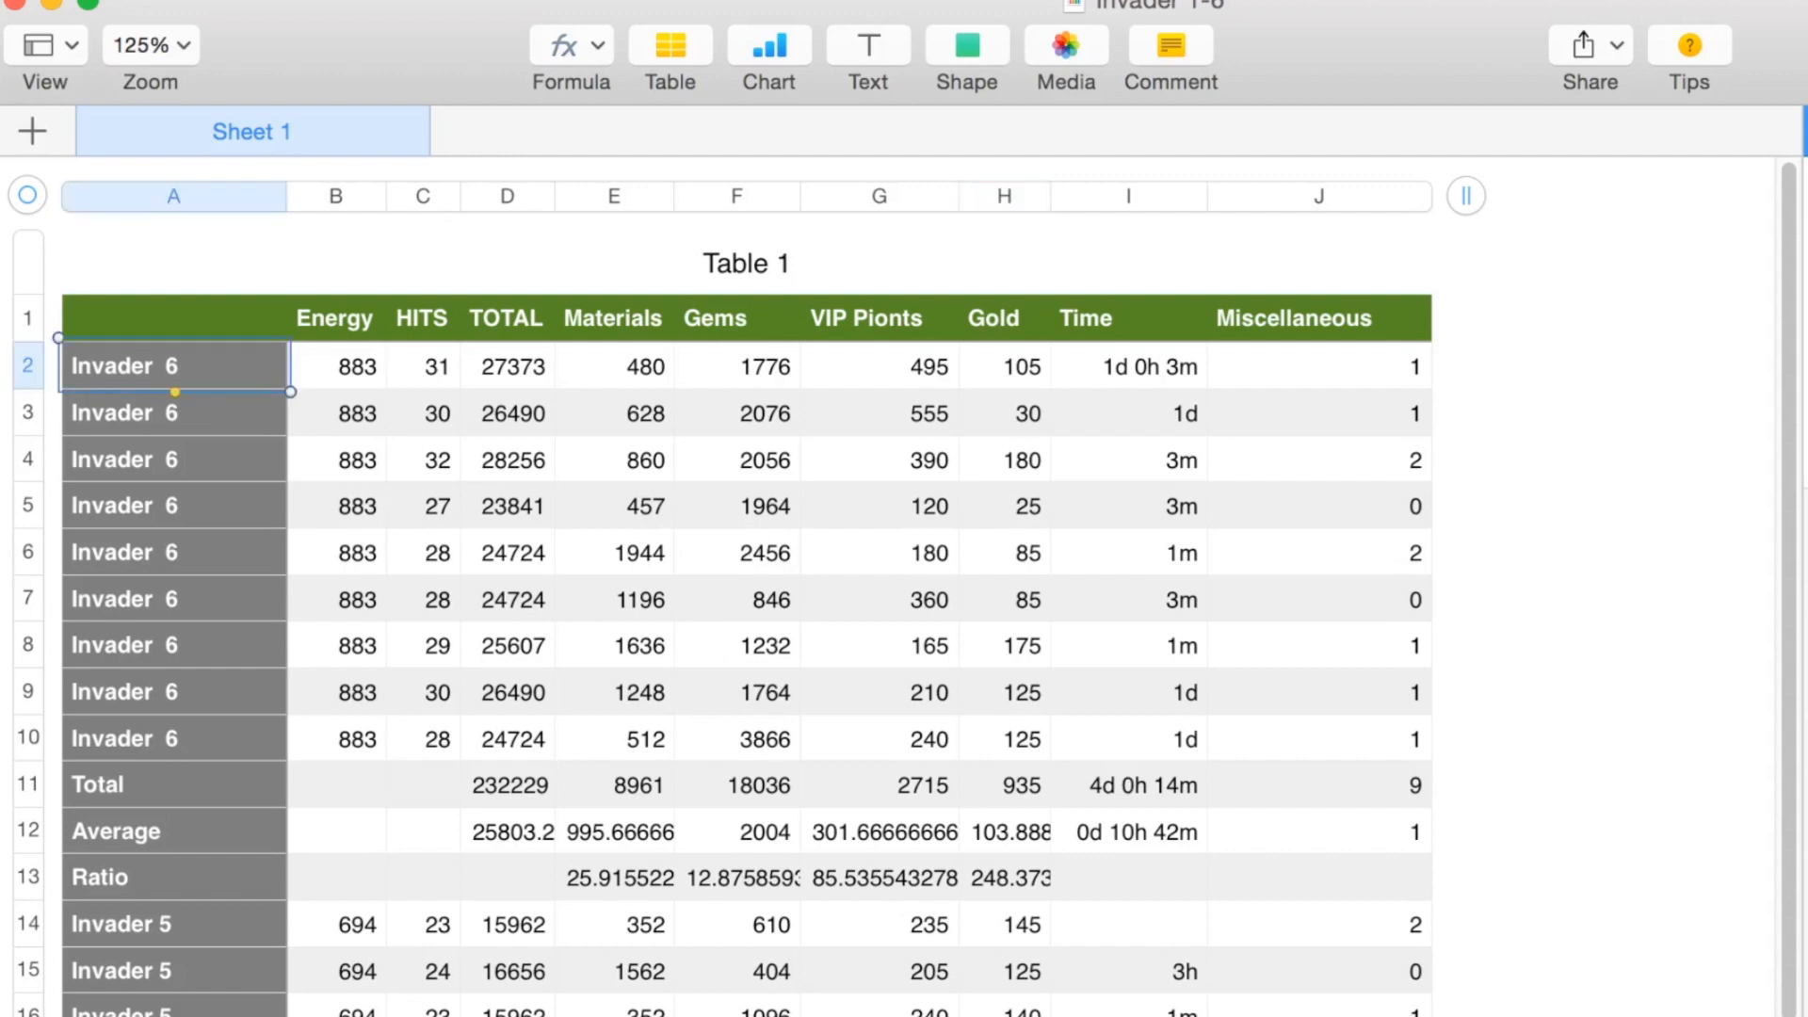
pyautogui.click(174, 599)
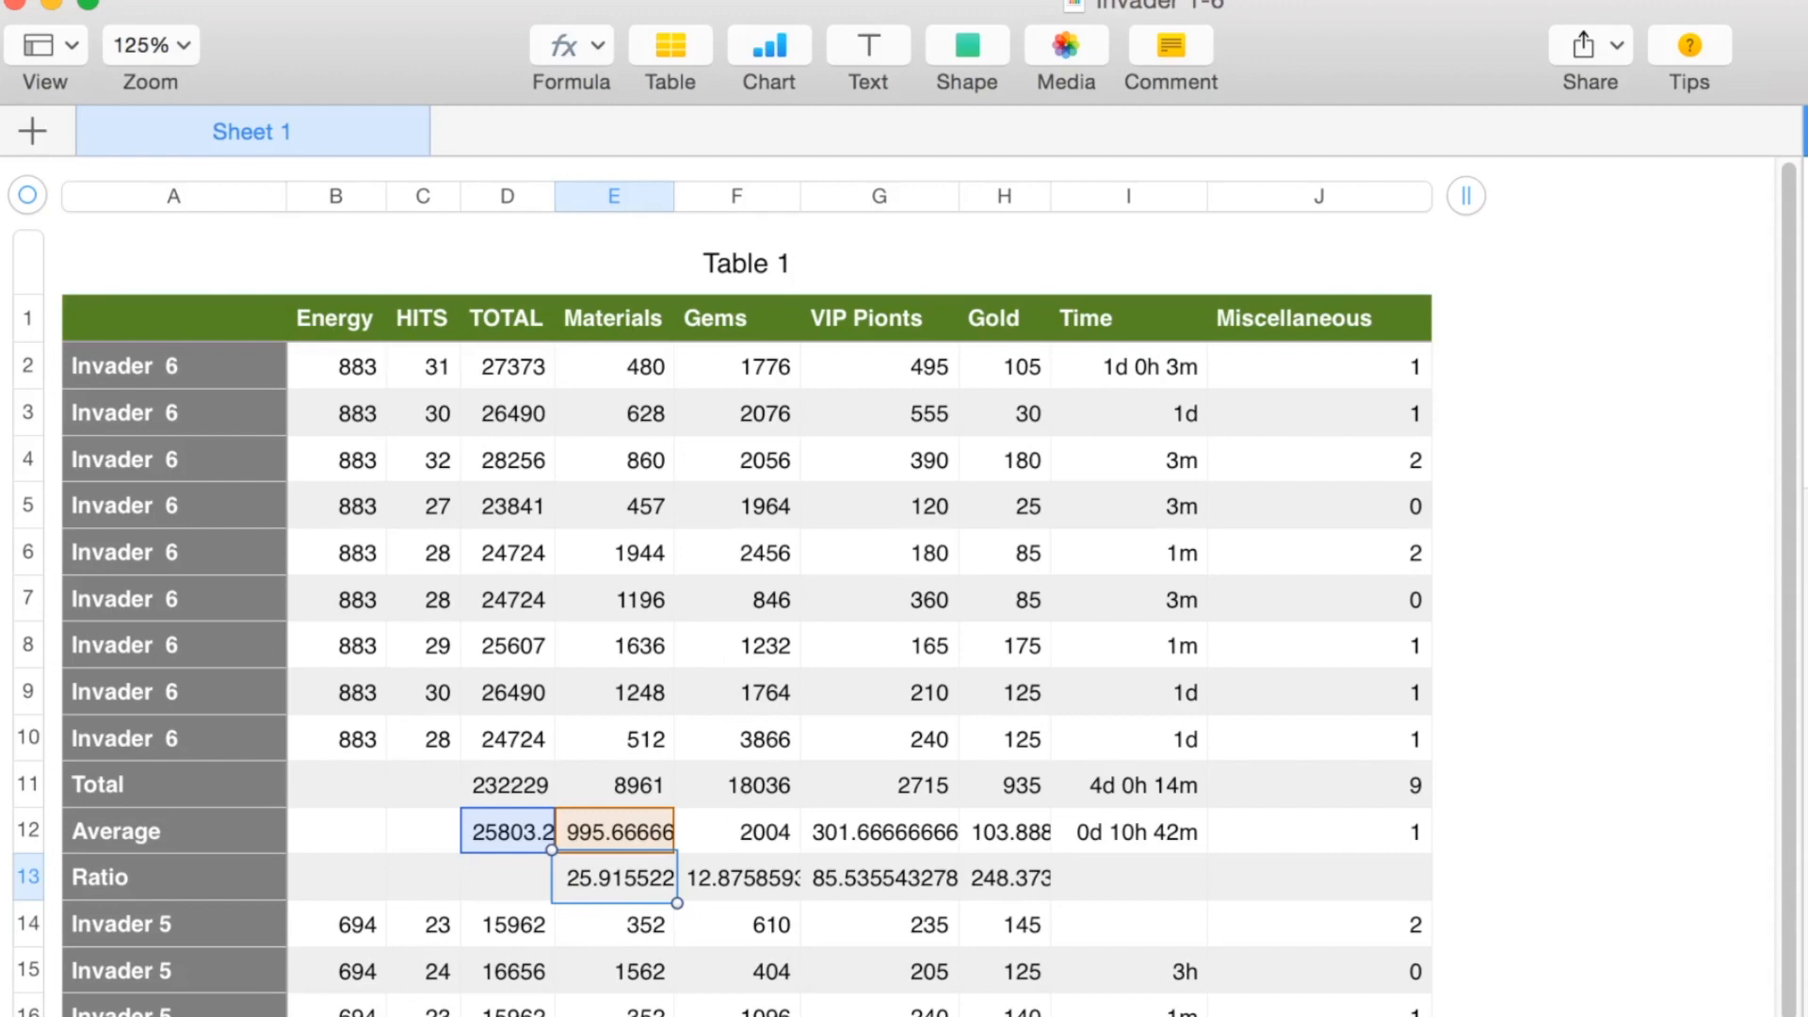
pyautogui.click(736, 830)
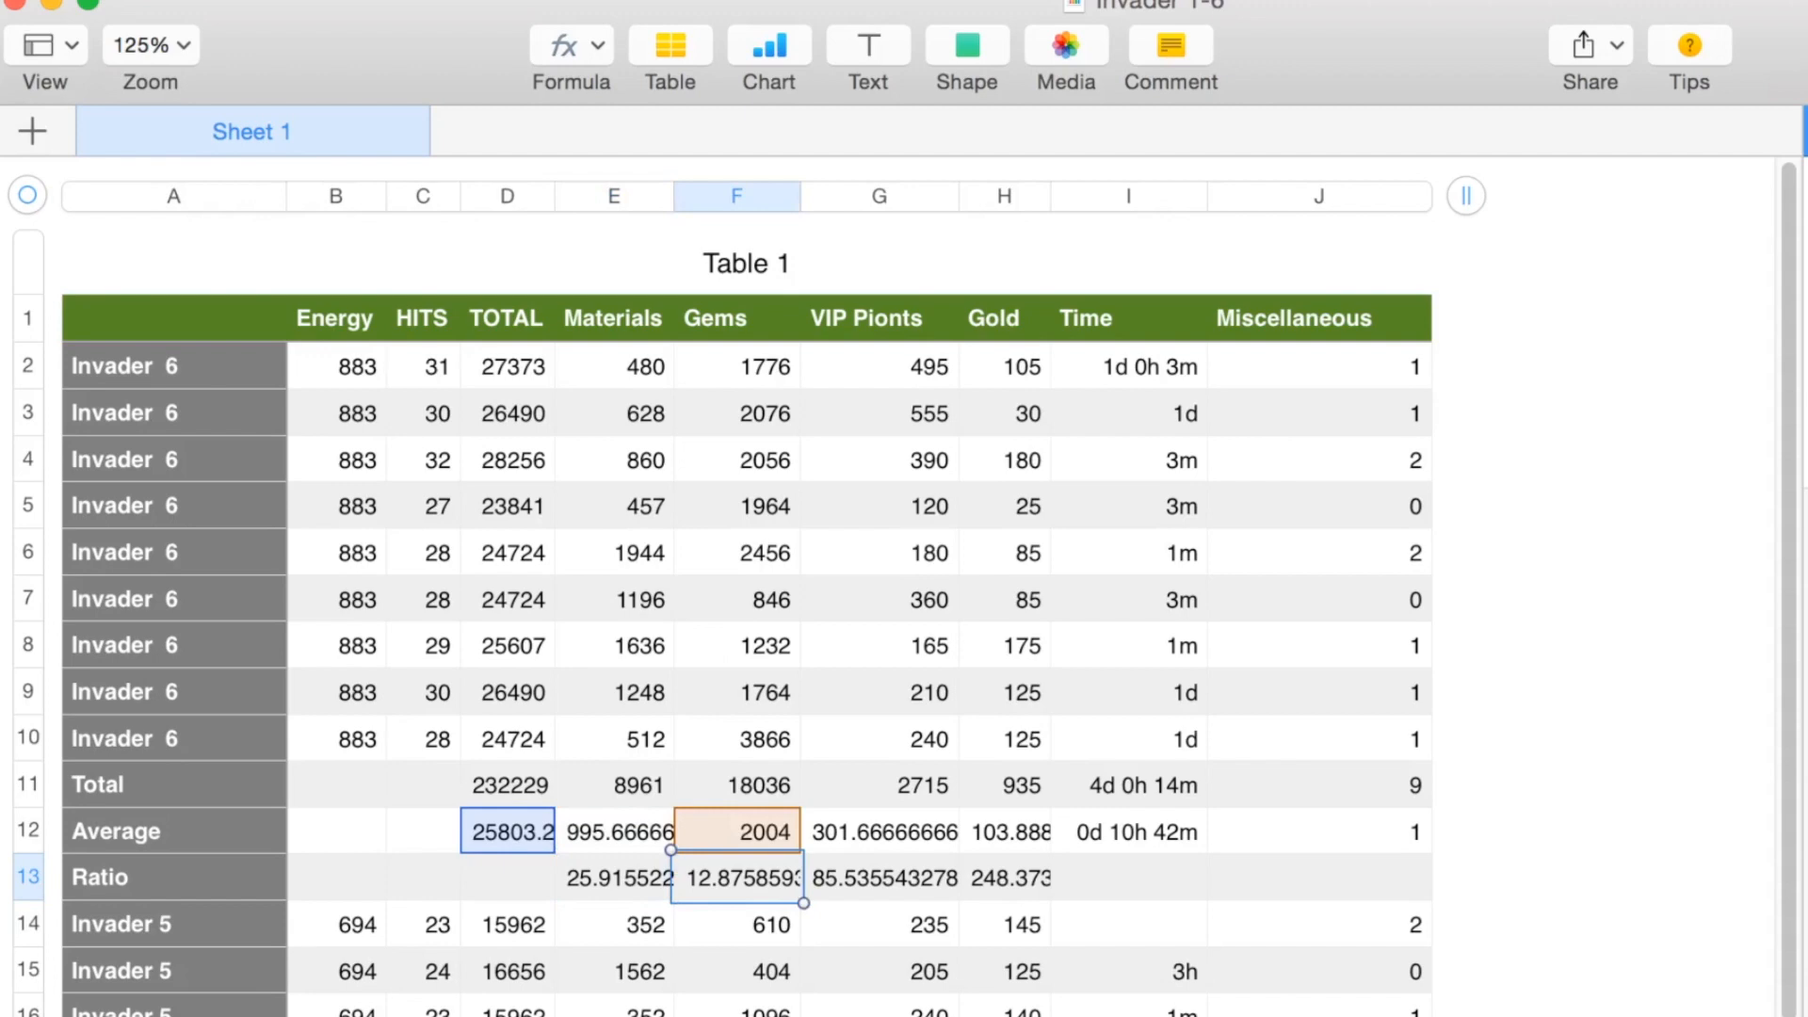
pyautogui.click(1006, 830)
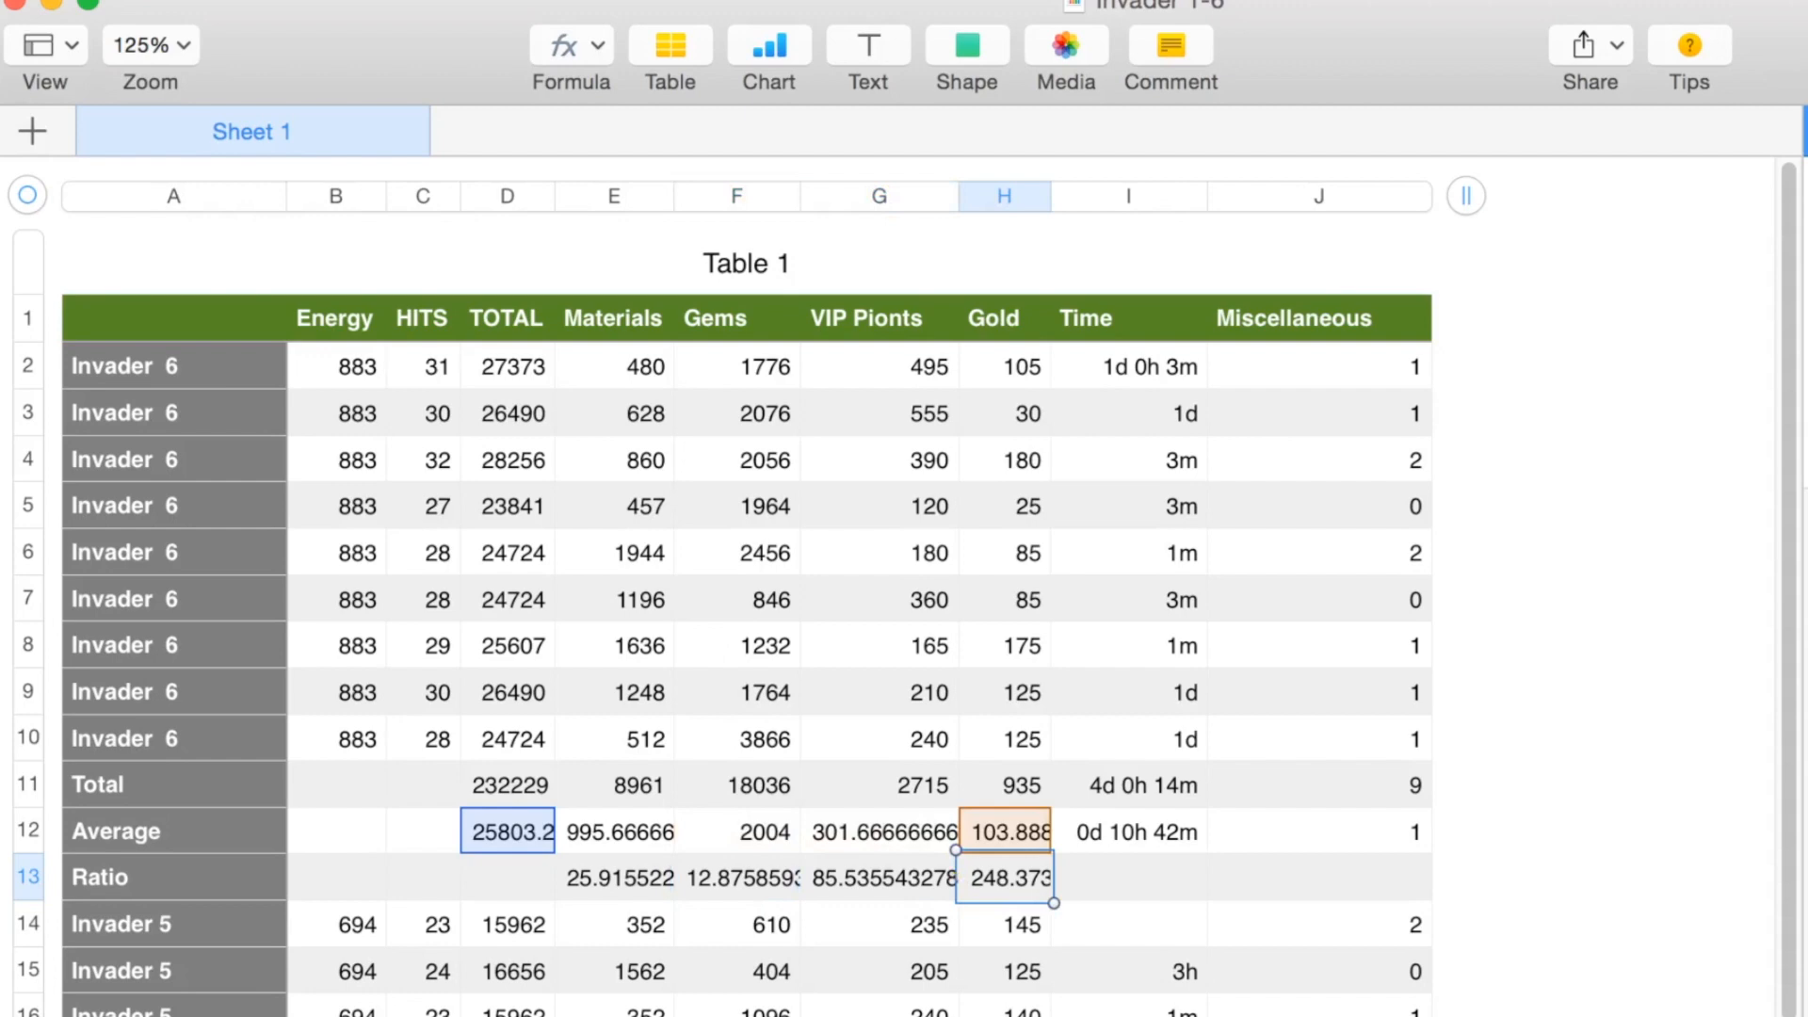
pyautogui.scroll(-3)
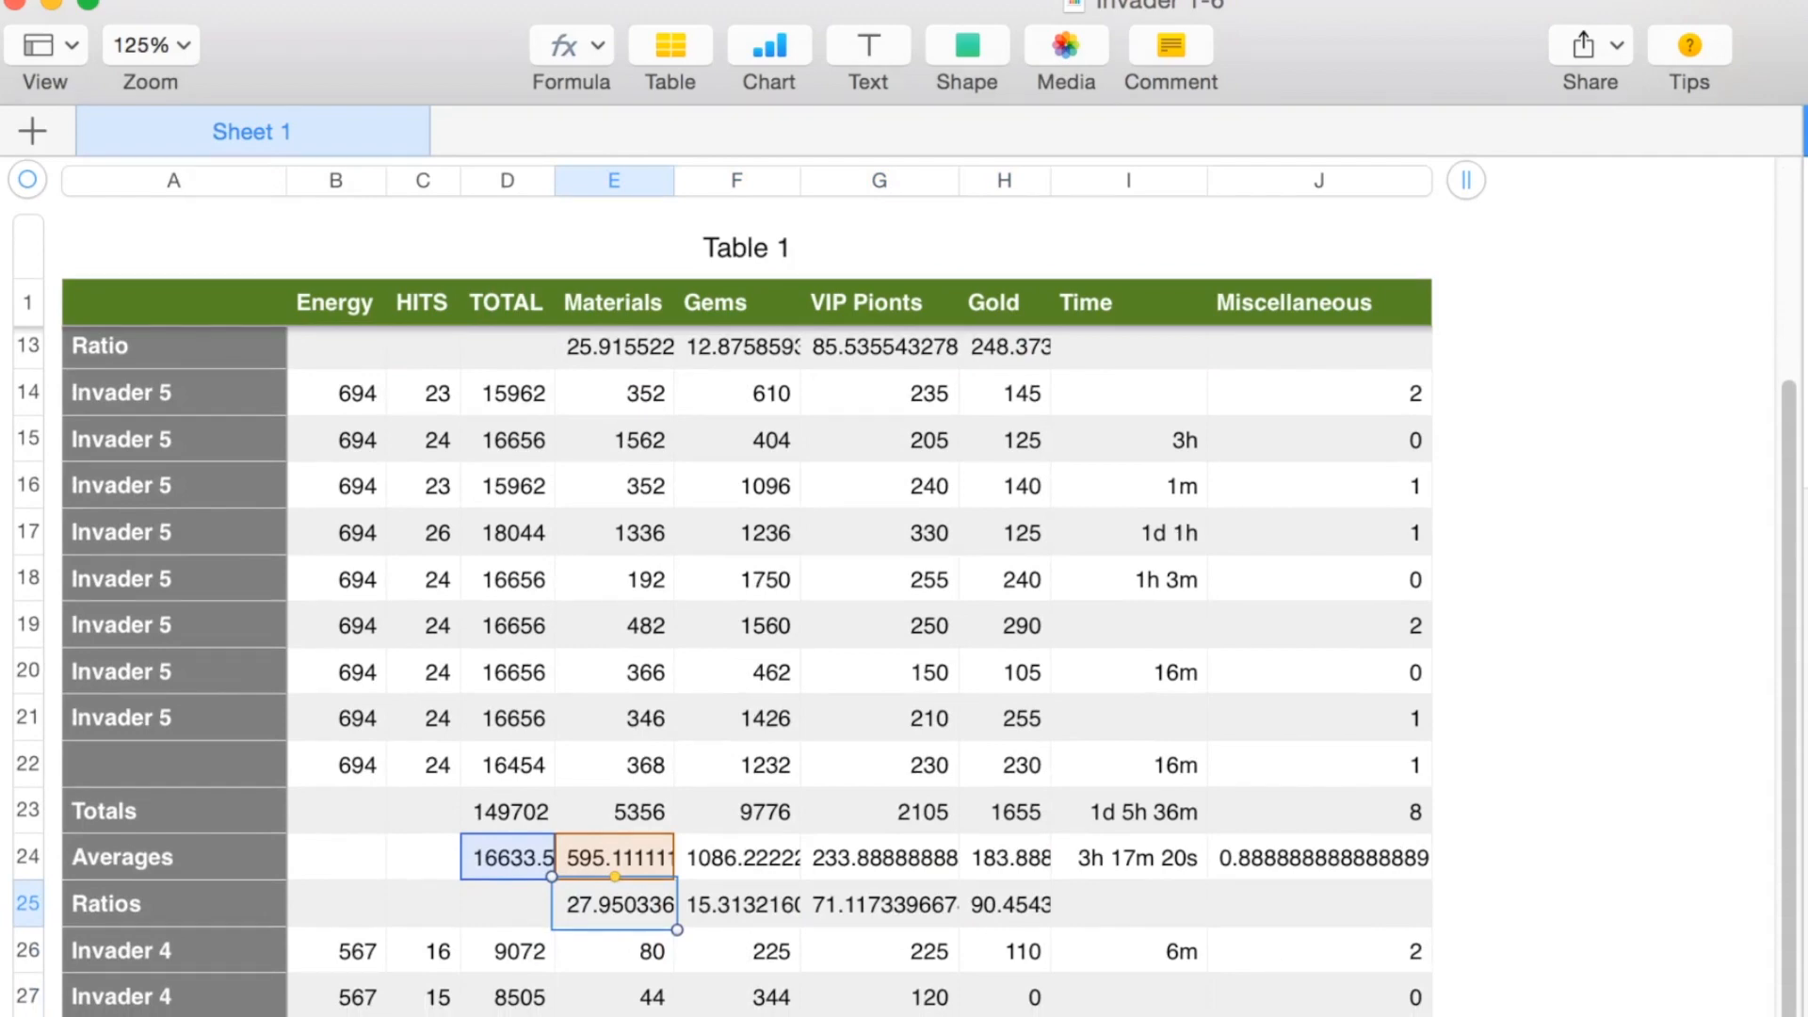
pyautogui.scroll(-3)
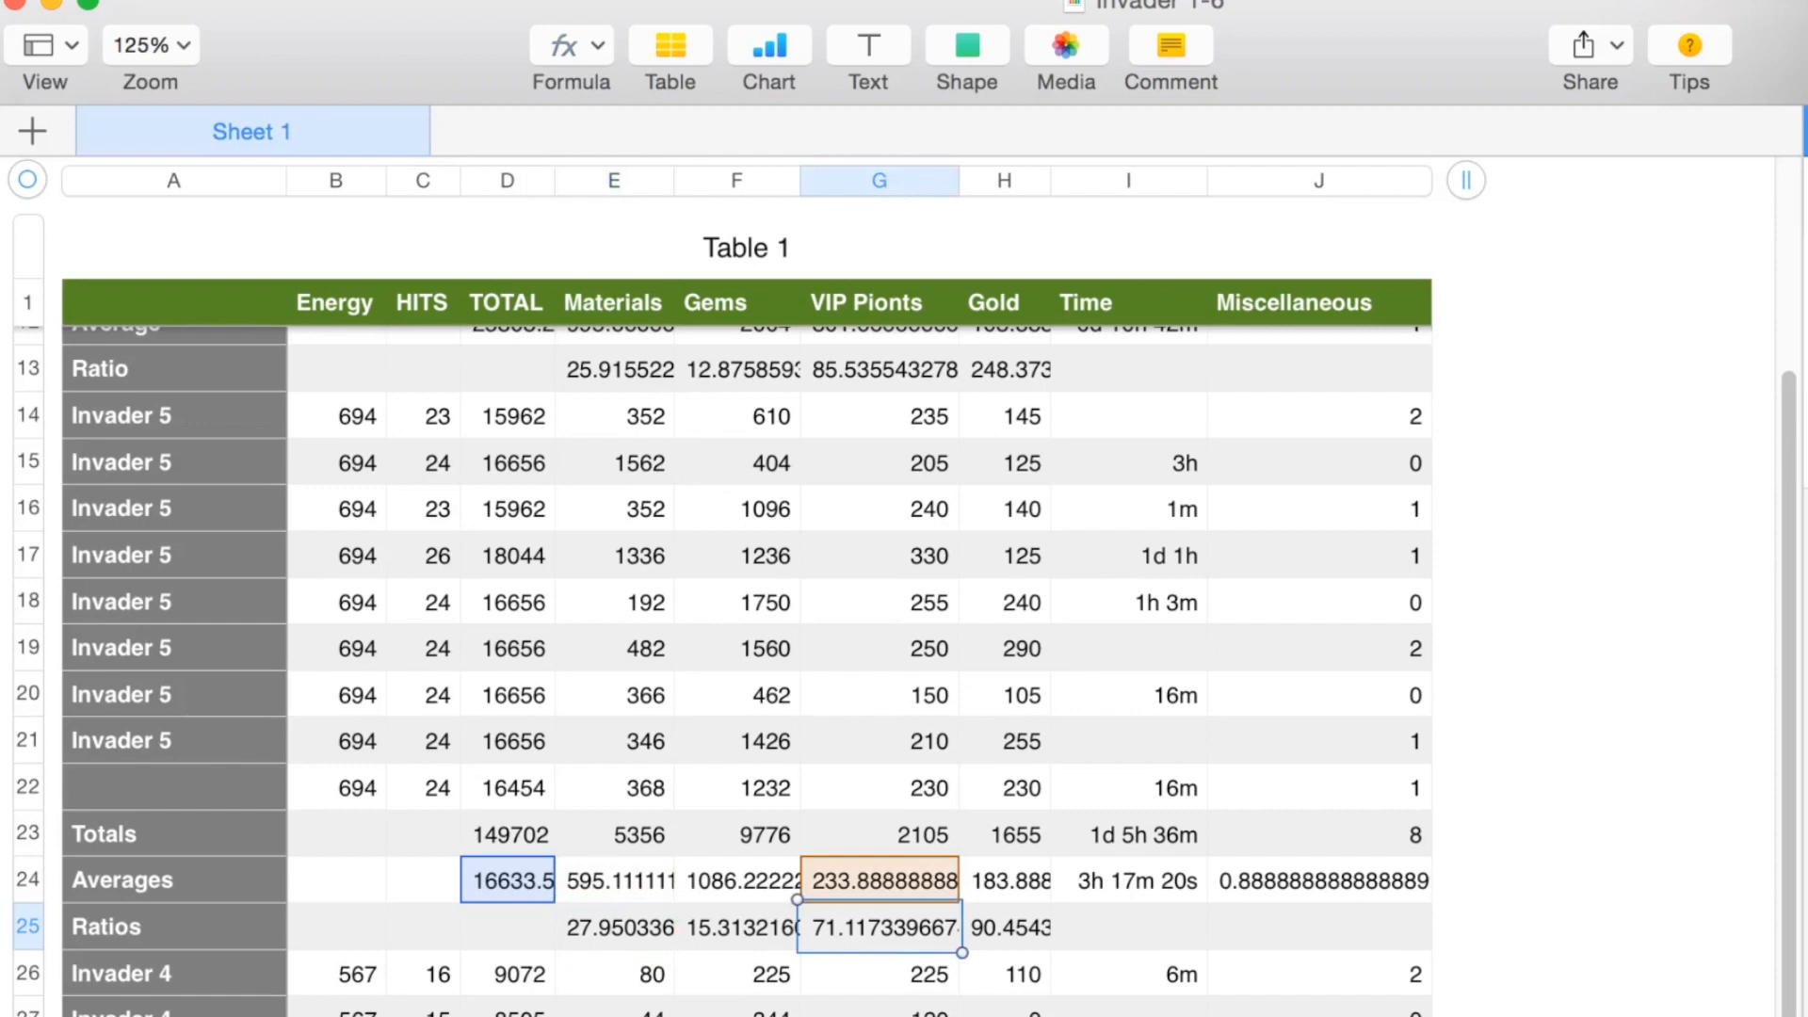
pyautogui.click(1006, 880)
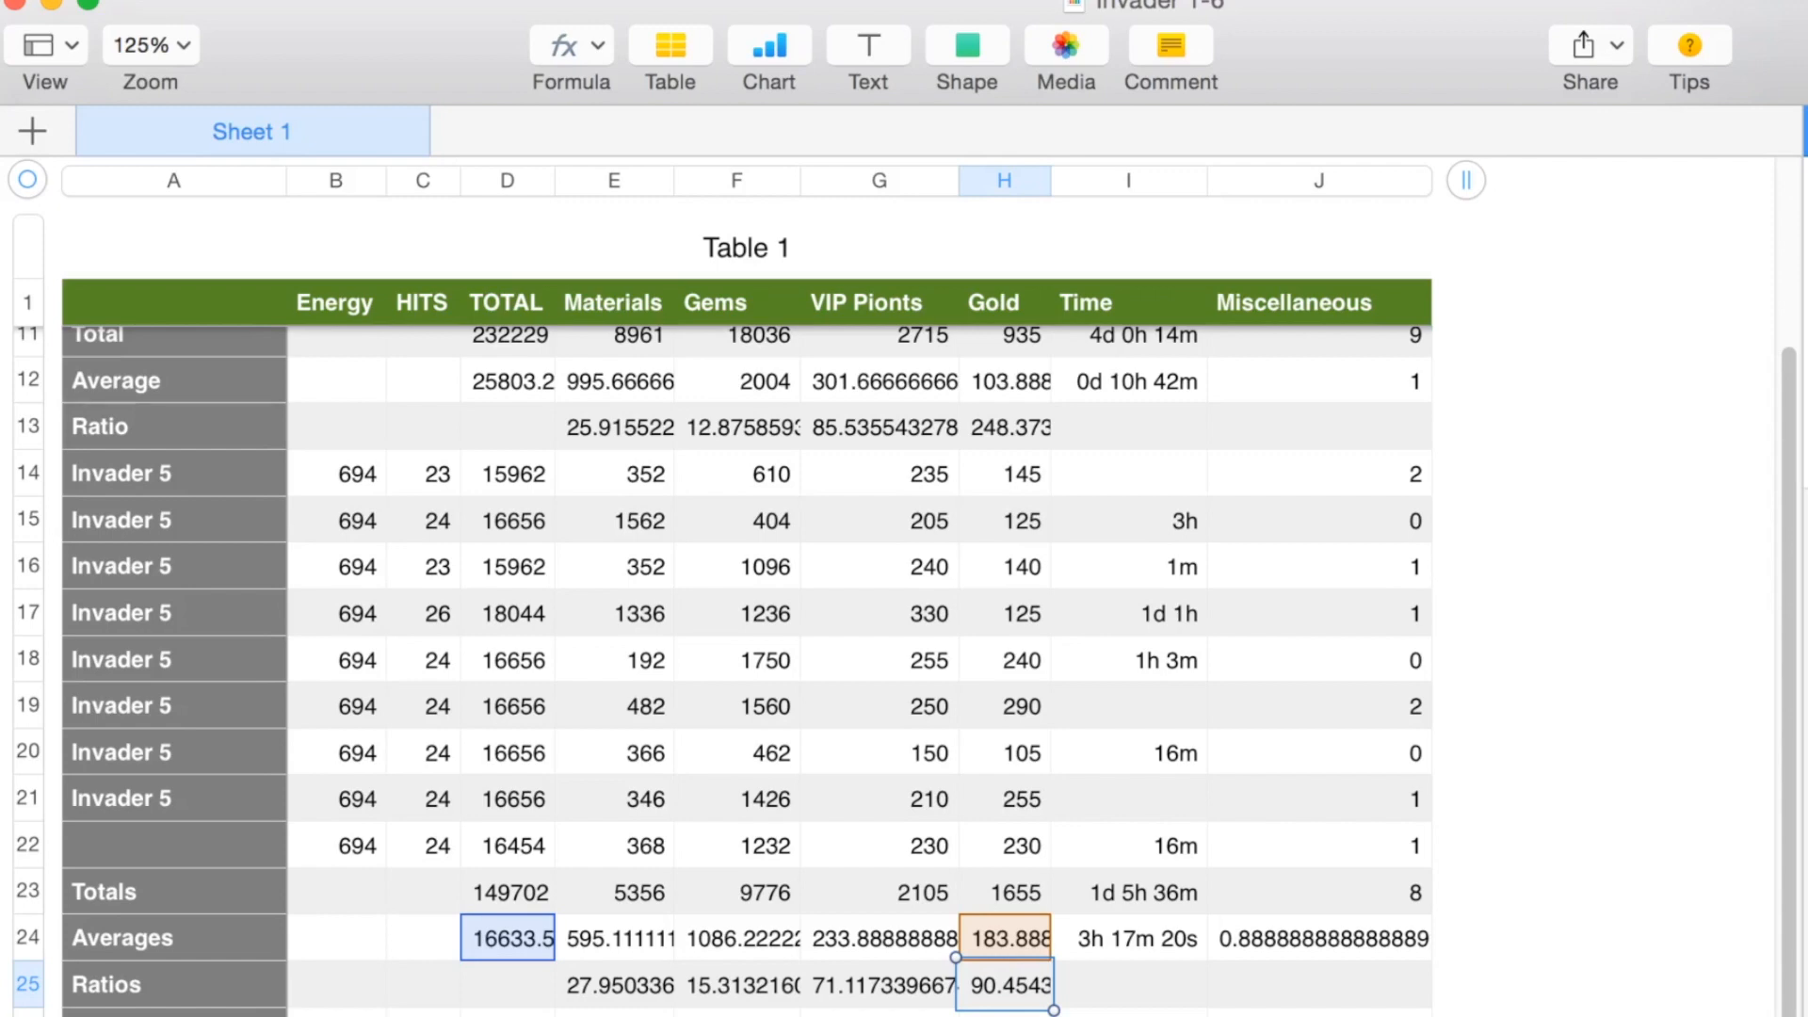
pyautogui.click(422, 473)
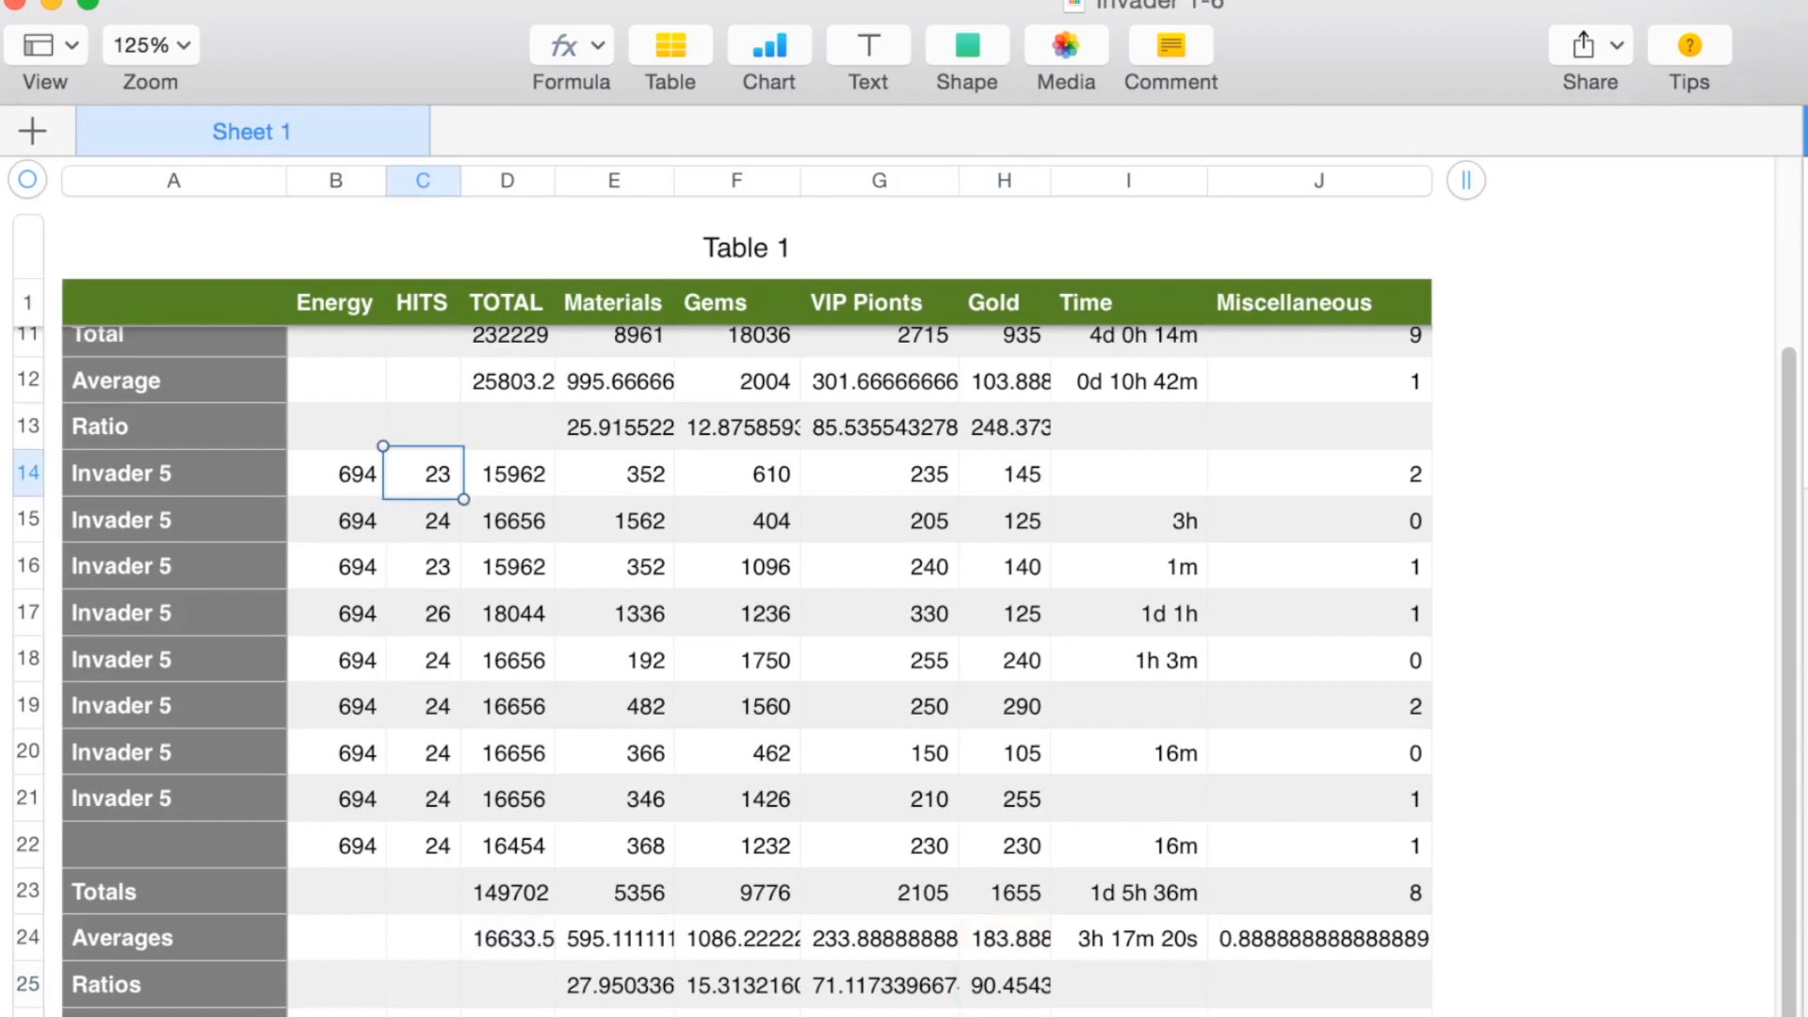
pyautogui.scroll(-3)
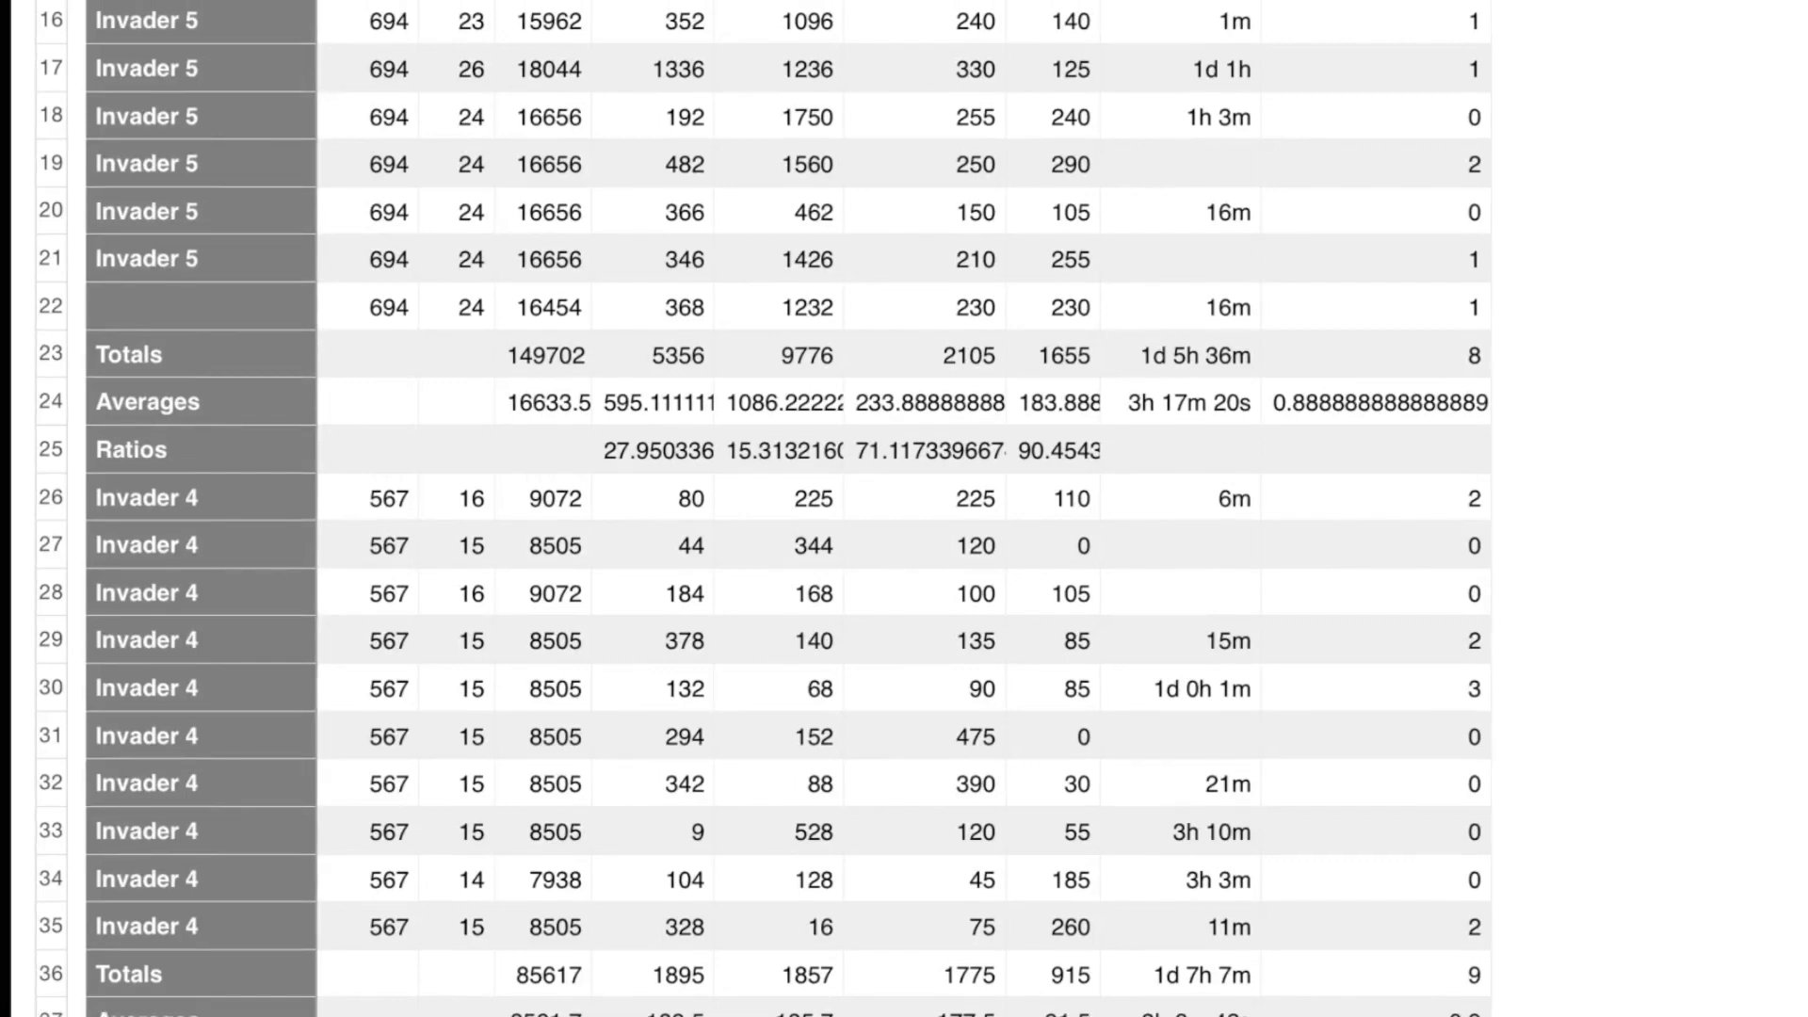
pyautogui.scroll(-3)
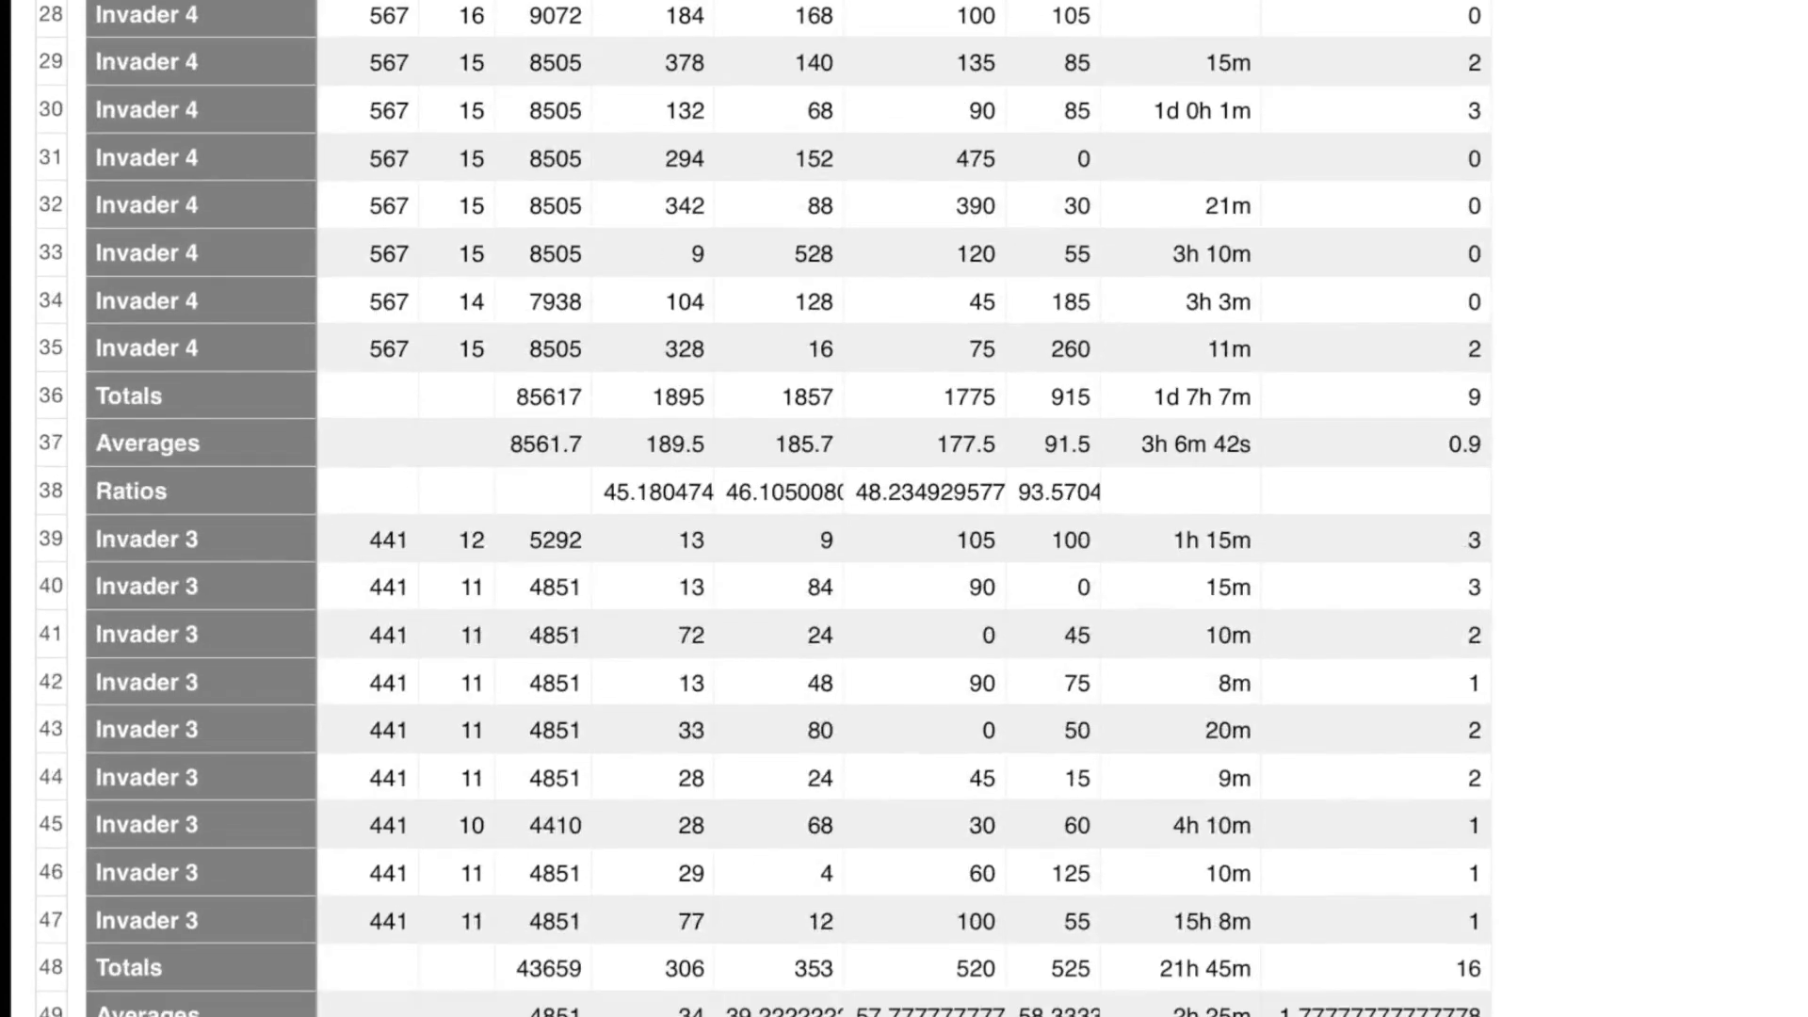
pyautogui.scroll(-3)
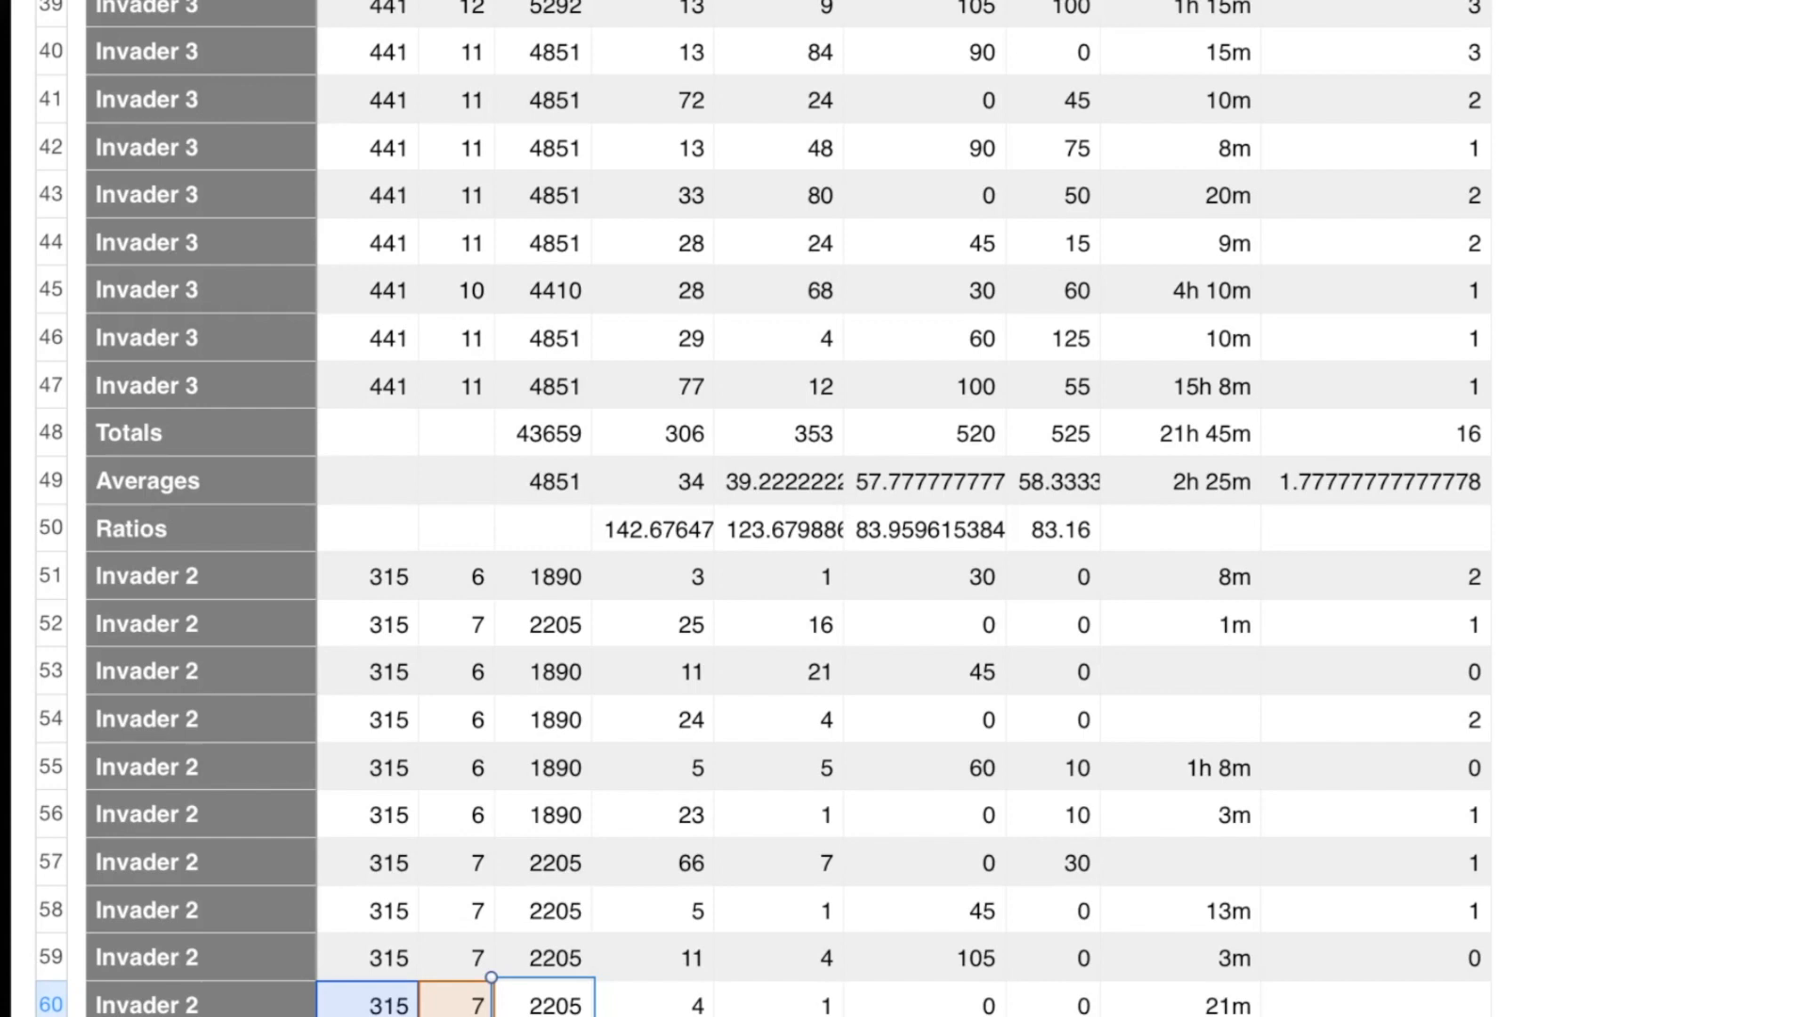
pyautogui.scroll(-3)
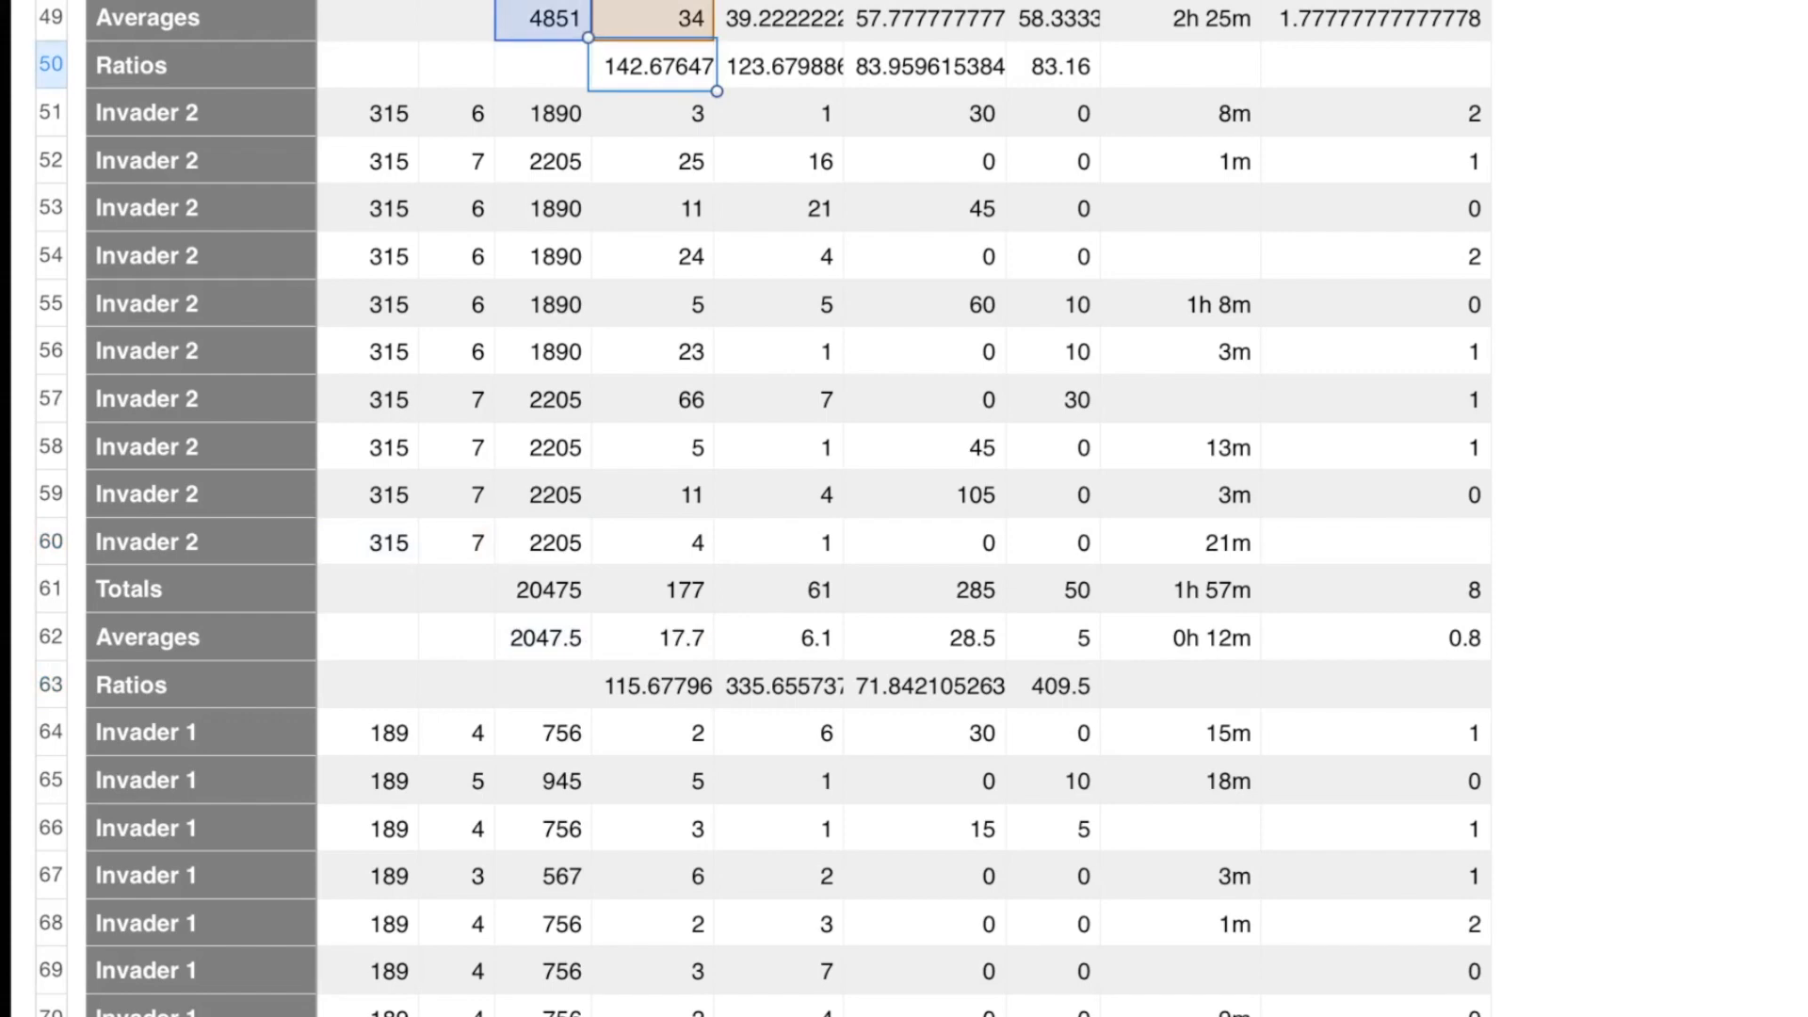
pyautogui.scroll(-3)
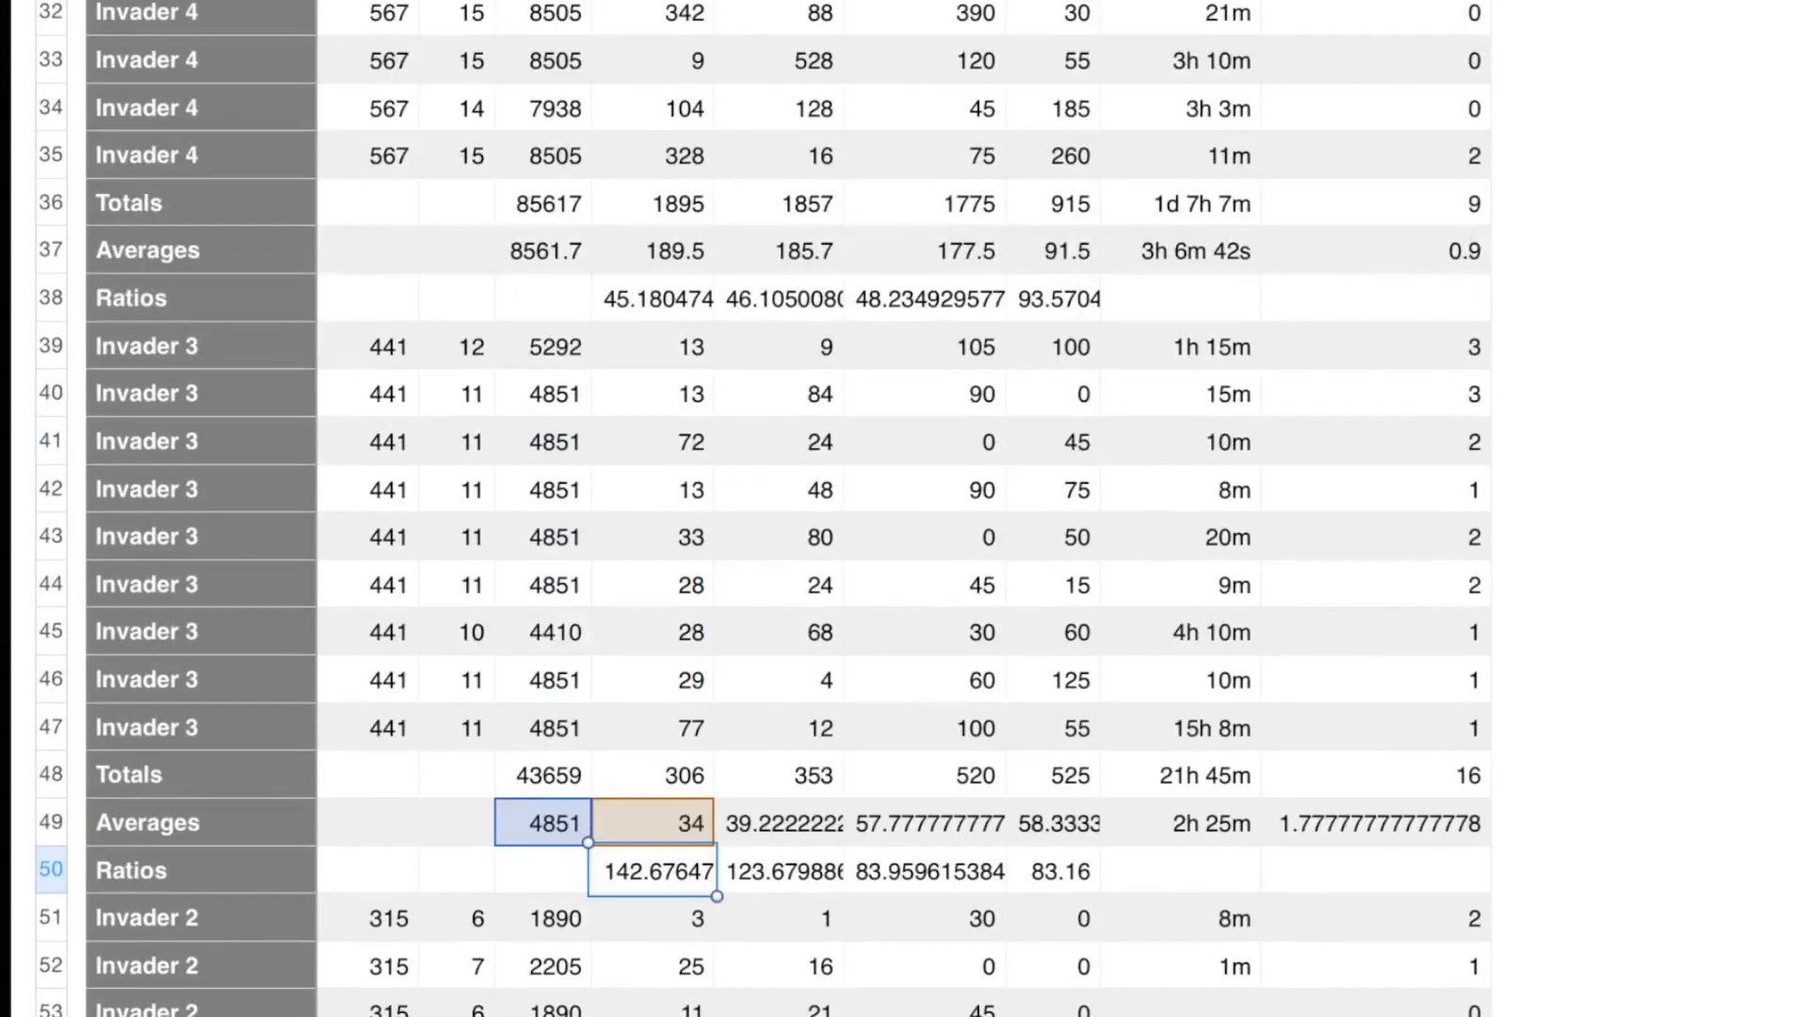